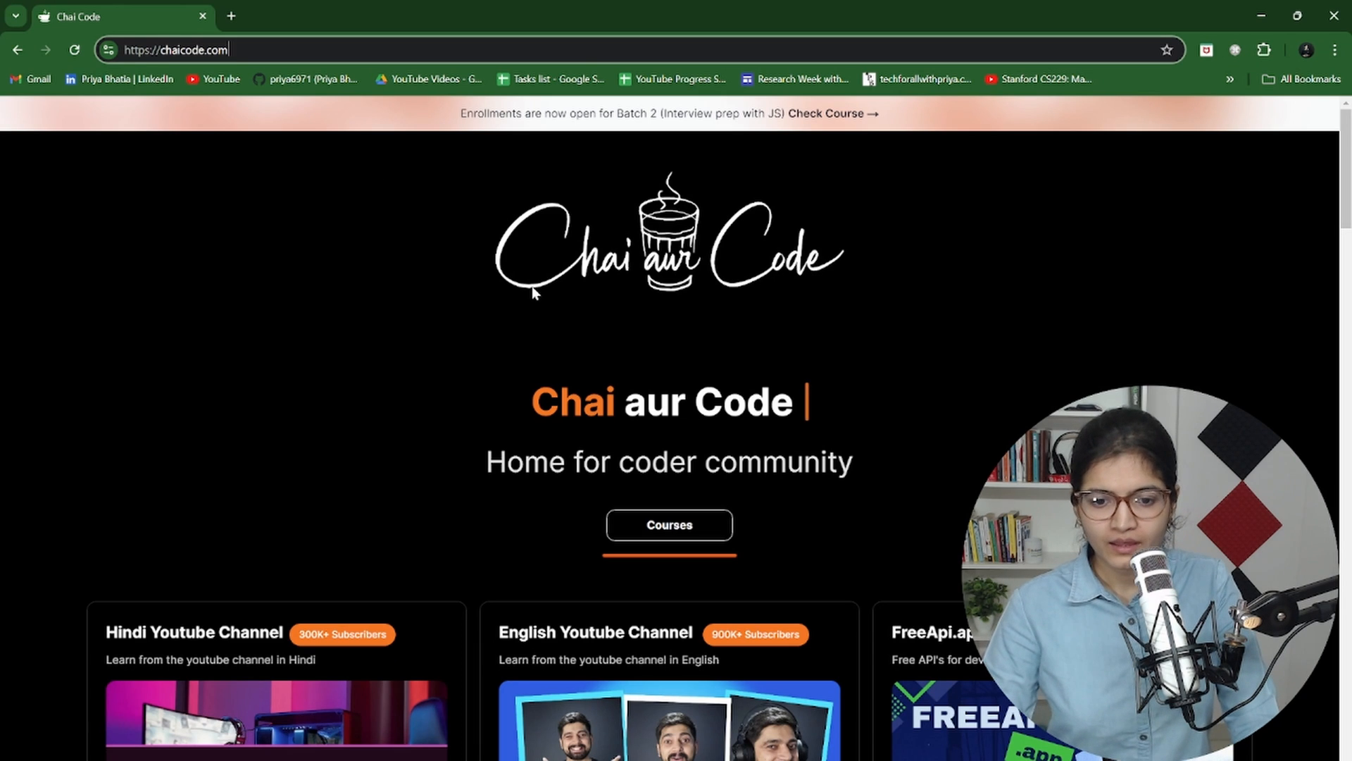
mouse_move(641, 319)
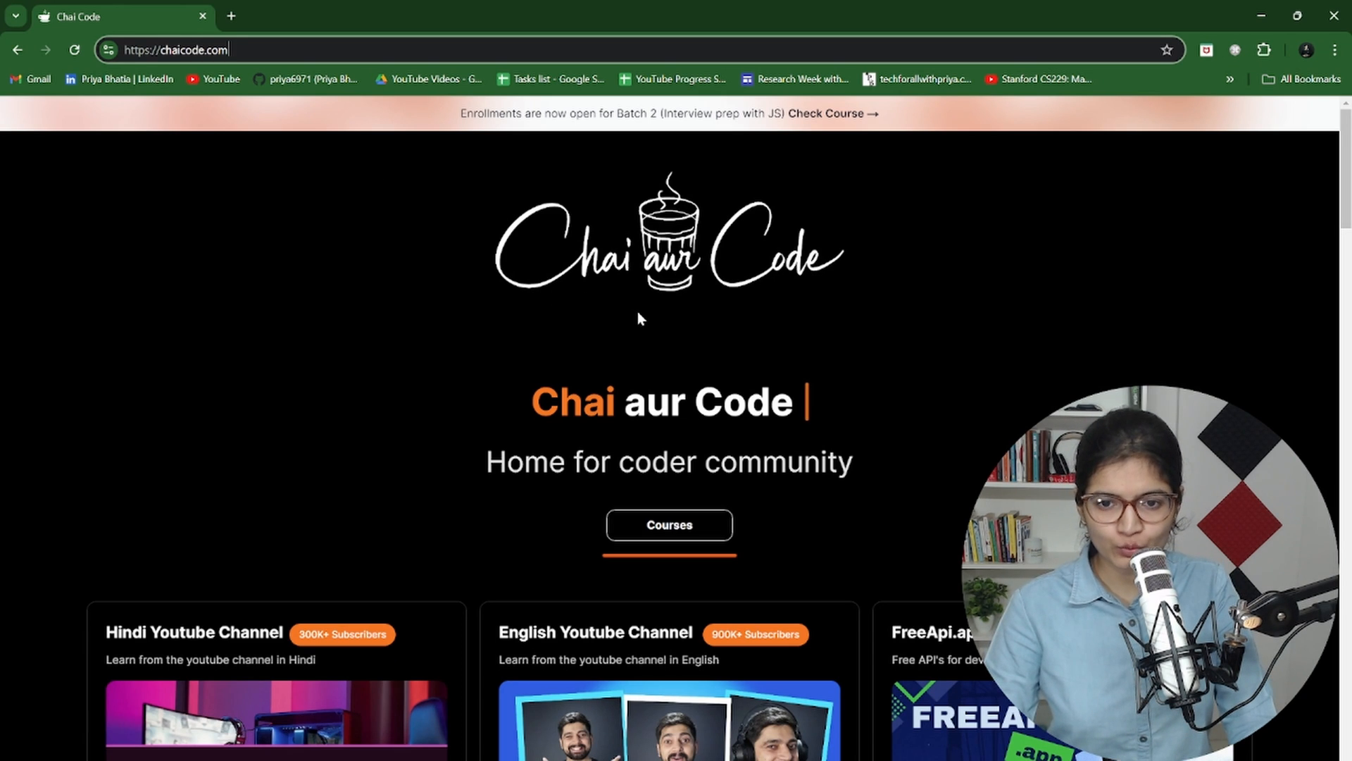
Step: Go from the chaicode.com home page to the courses site's Home for Programmers page
left_click(668, 524)
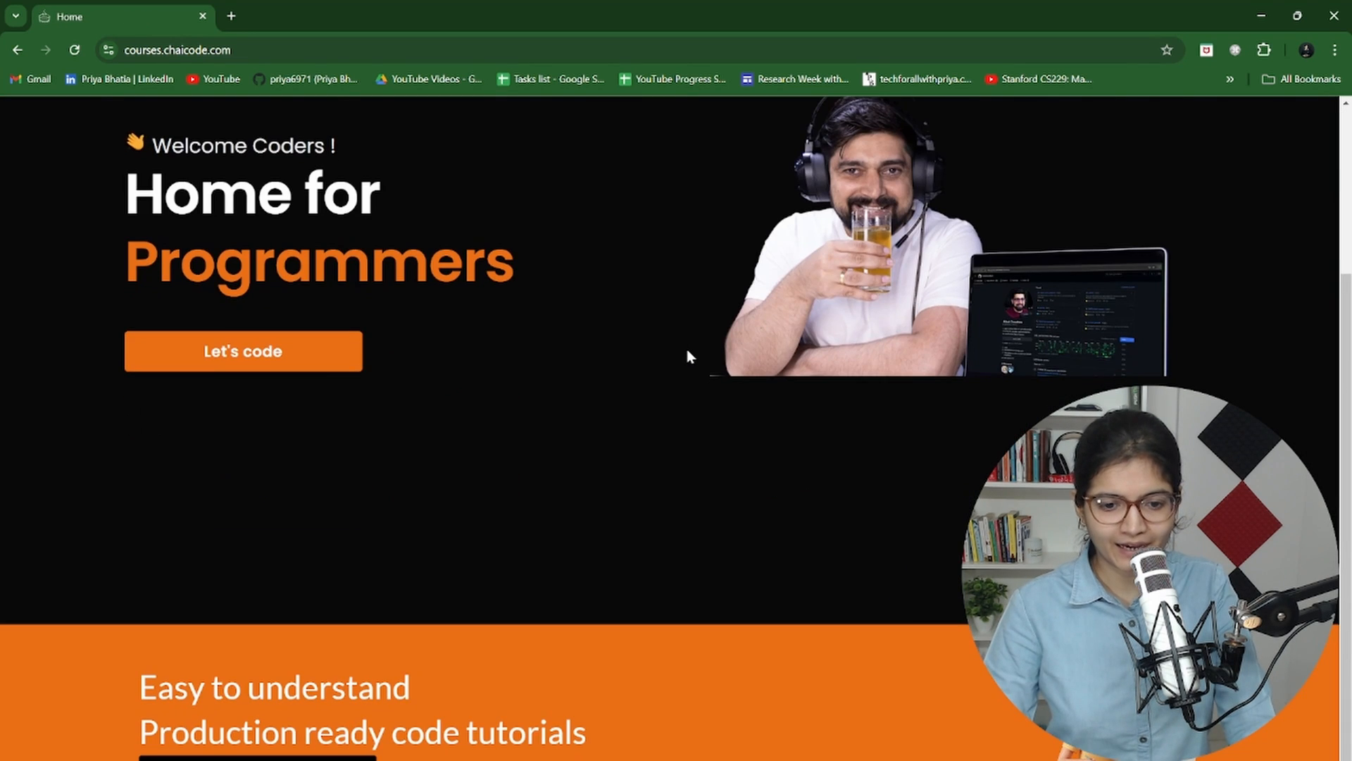
scroll("up", 3)
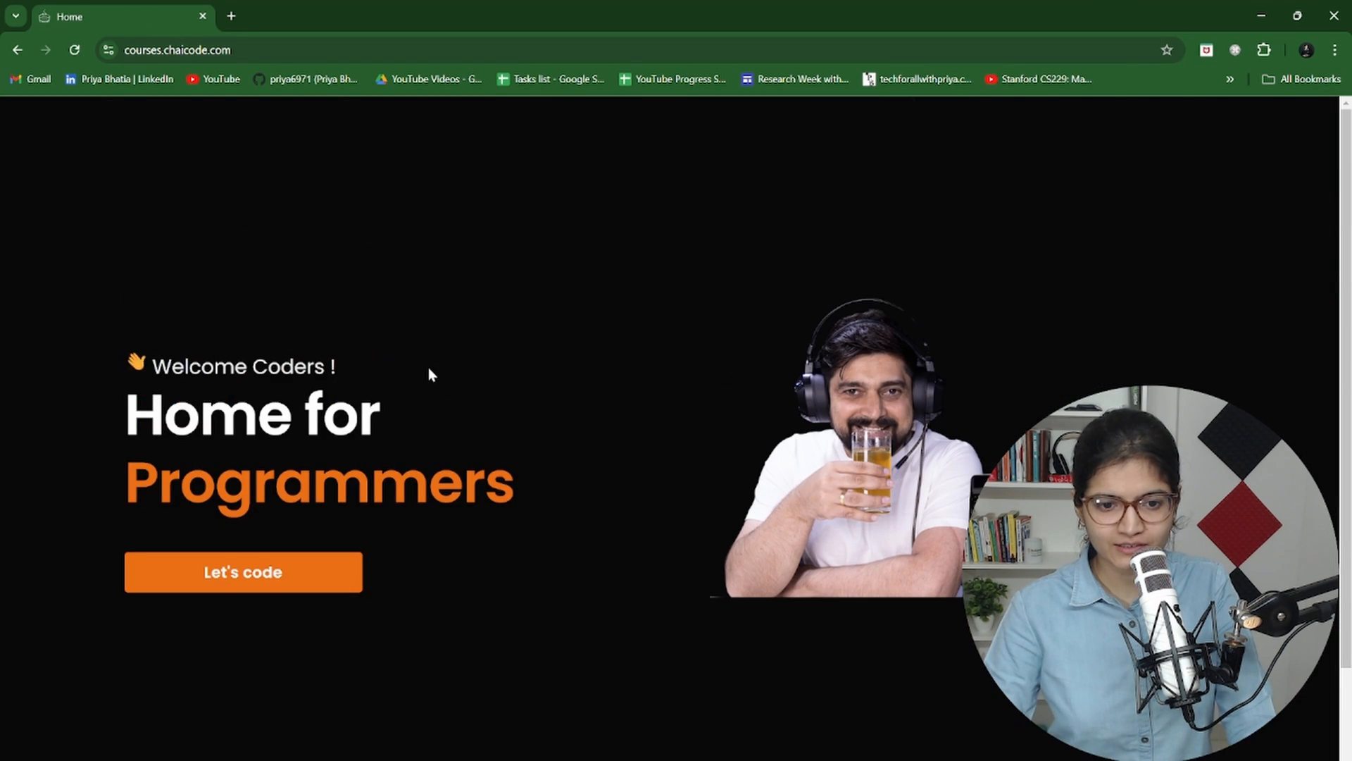
Step: Open the Master Machine Learning: From Basics To Advanced batch starting 12 Aug 2024
left_click(242, 572)
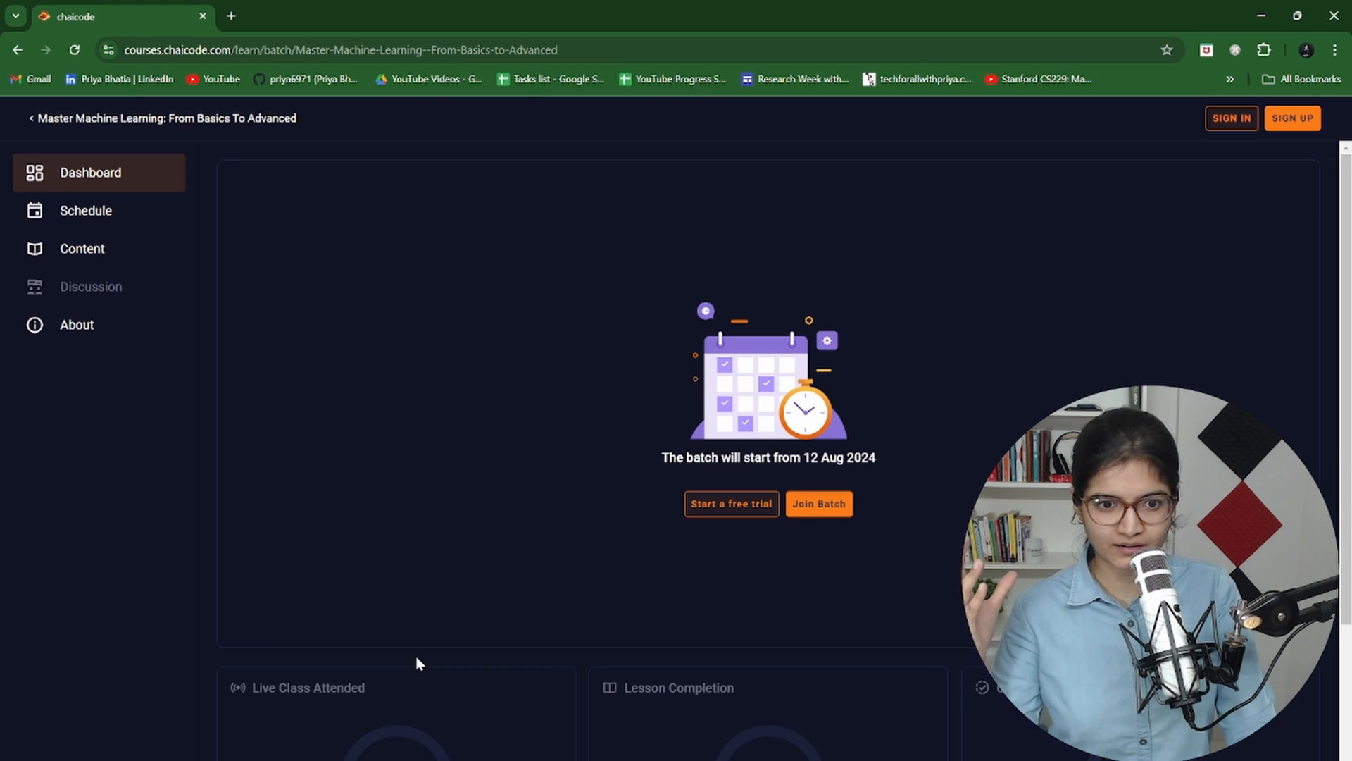
mouse_move(100, 228)
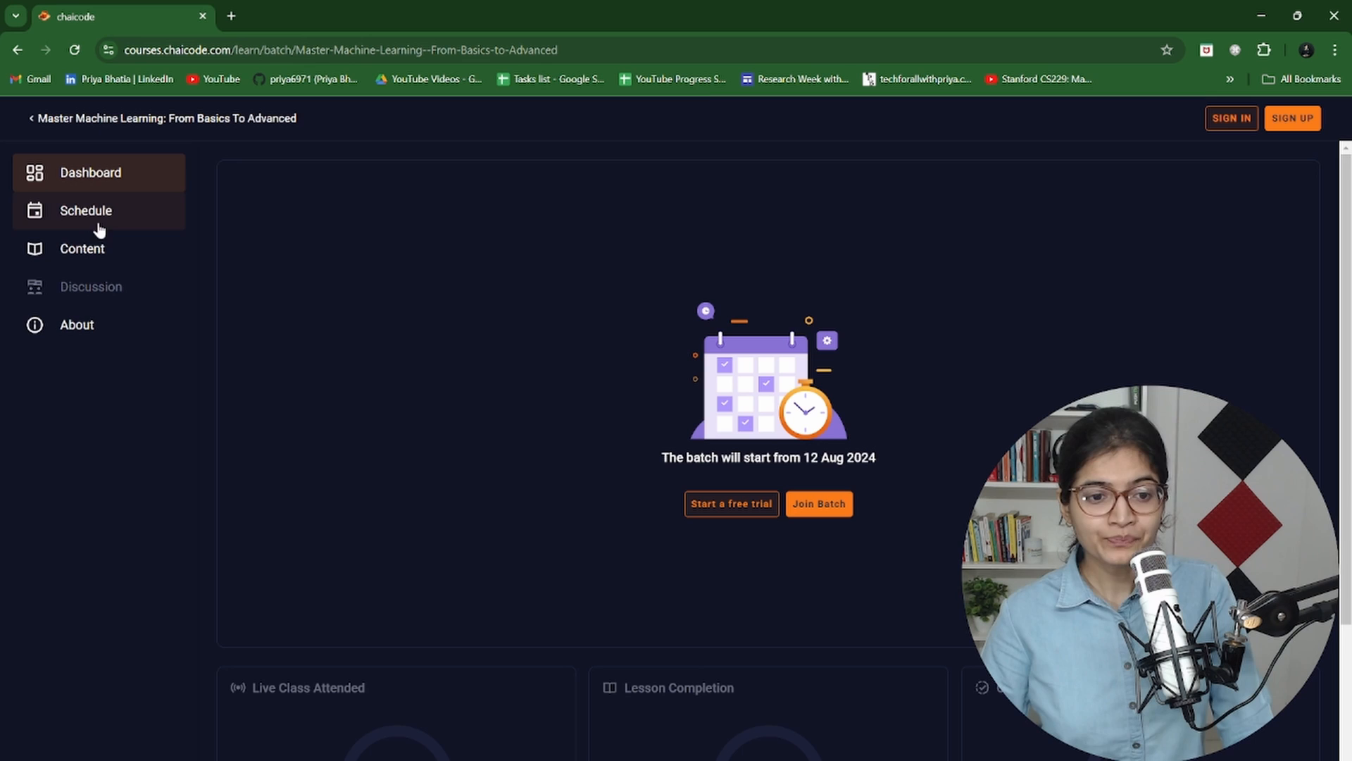
Step: View the batch's class schedule, checking September 2024 and returning to August 2024
left_click(85, 211)
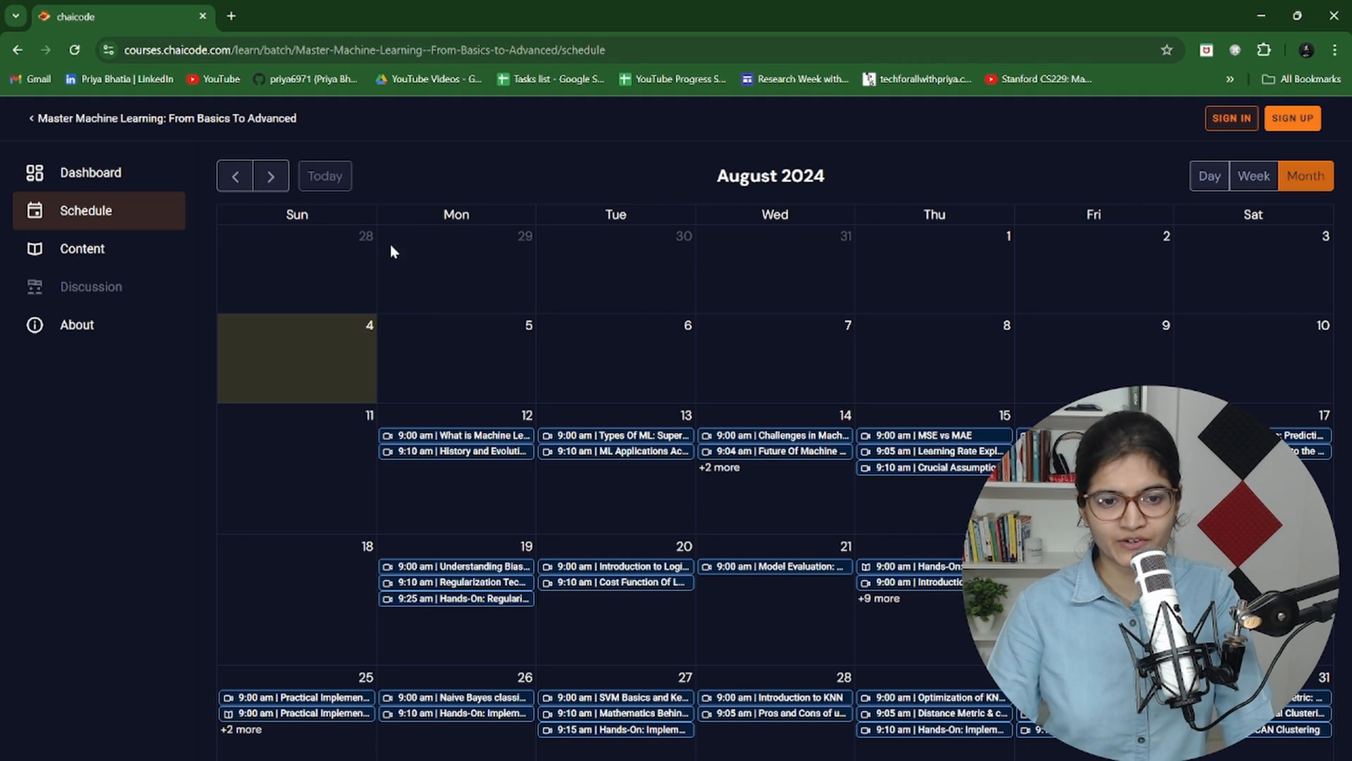
left_click(270, 176)
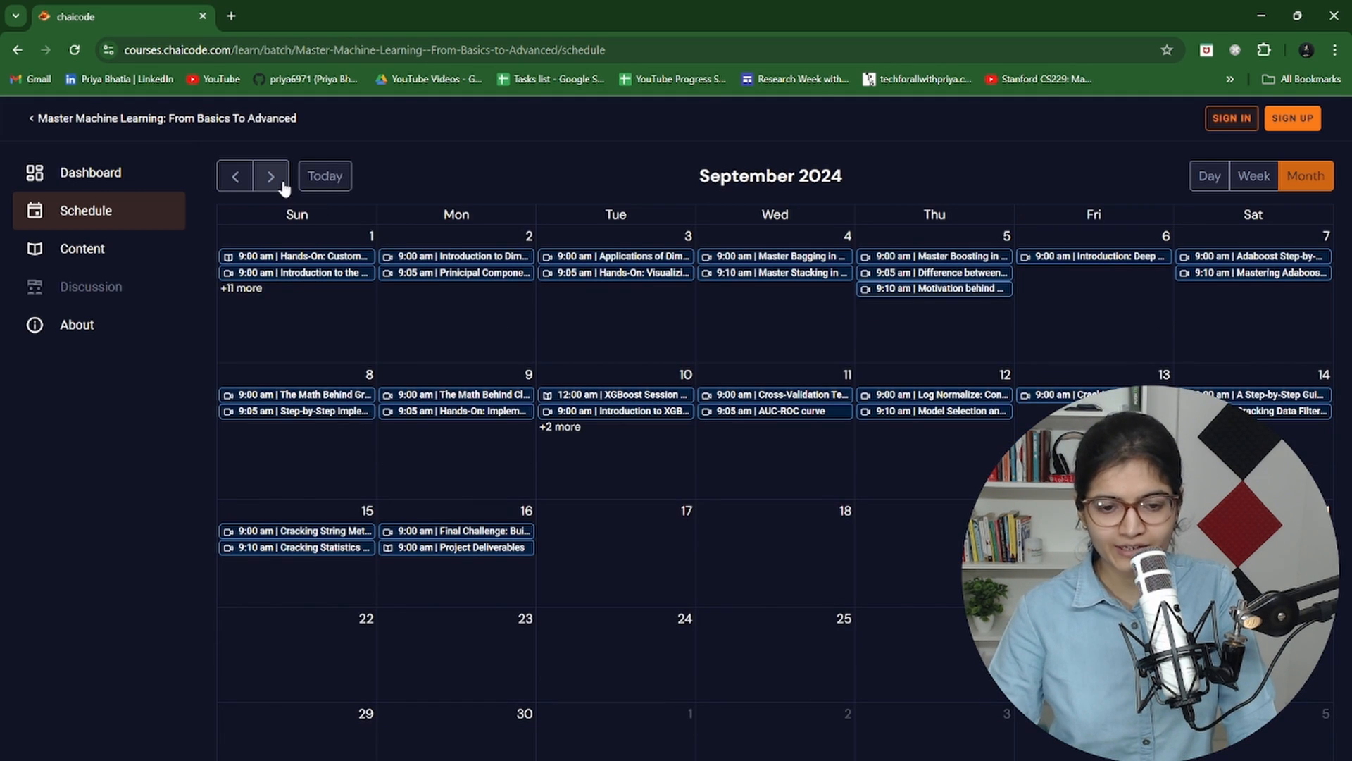
left_click(234, 176)
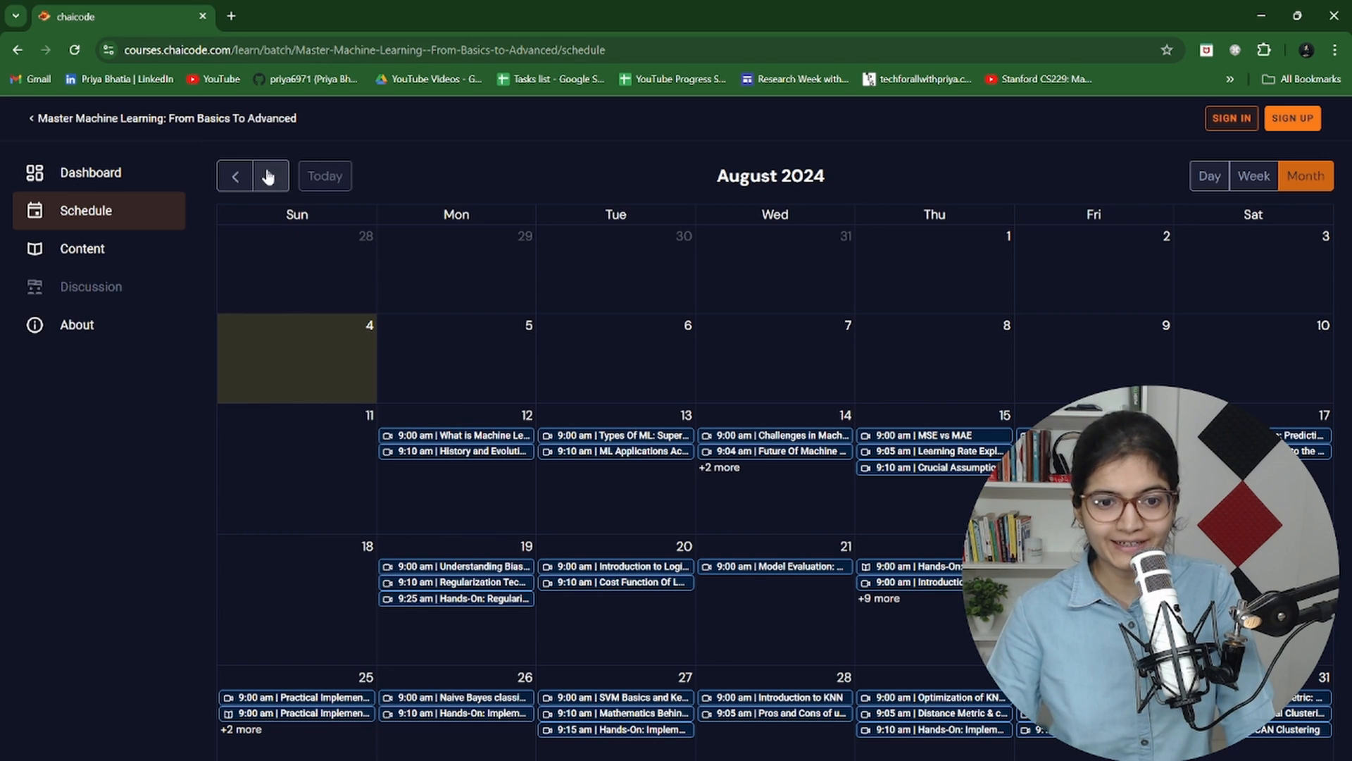
left_click(270, 176)
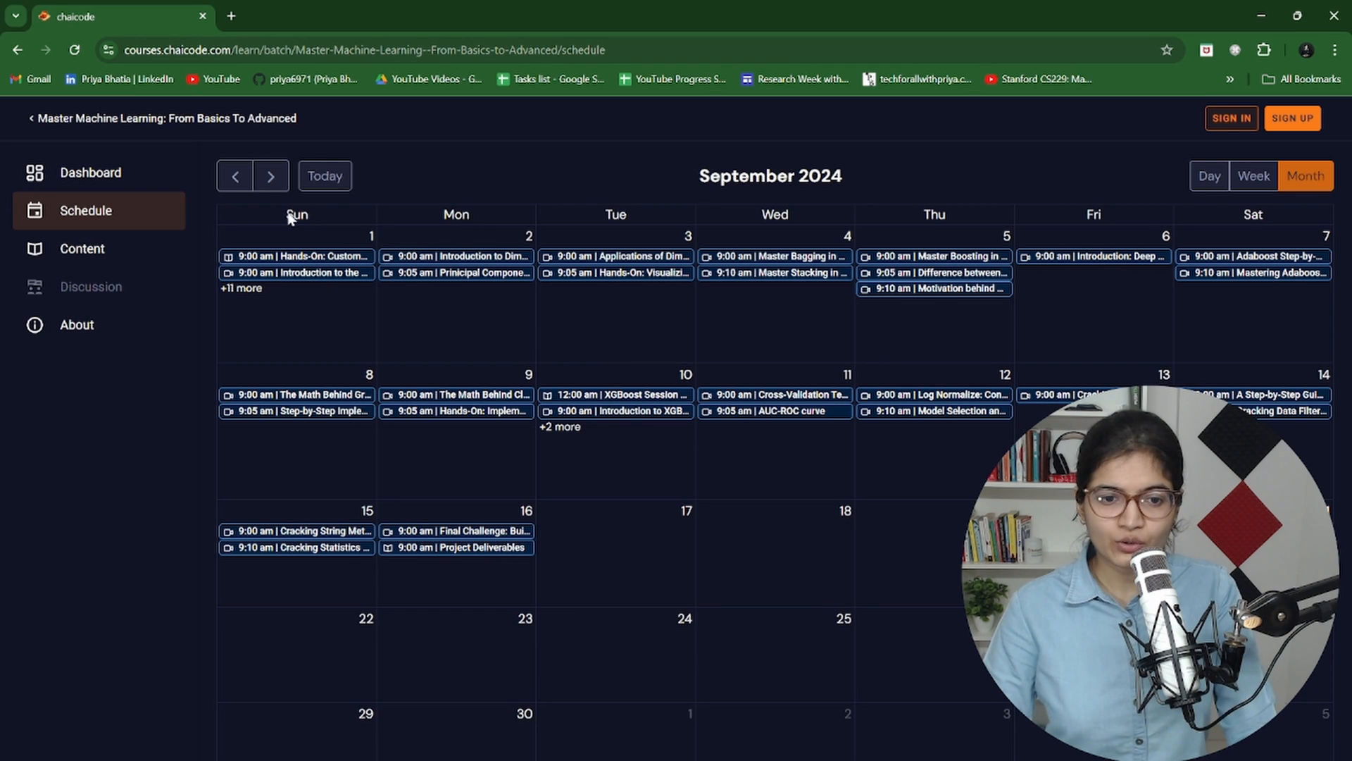
left_click(234, 176)
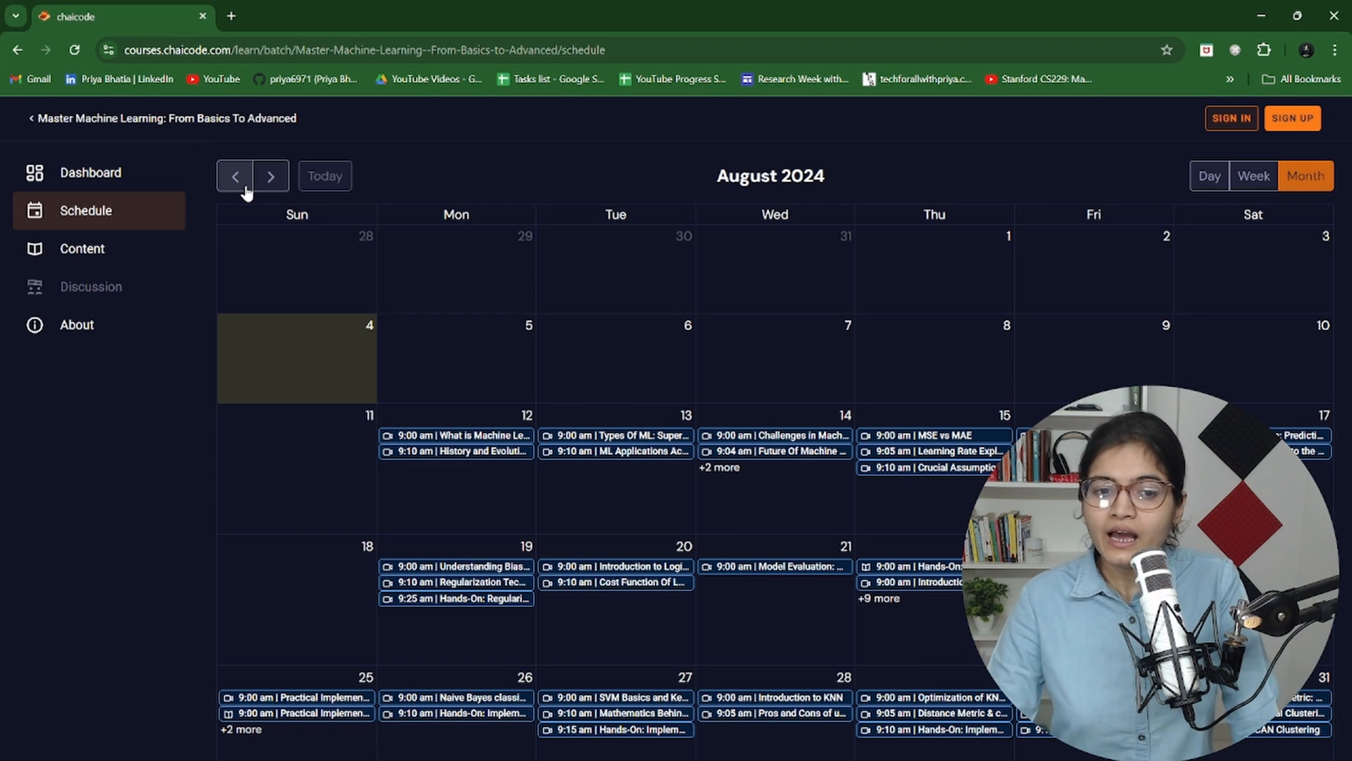
Step: Review the batch content list and open the Master Machine Learning course with 109 lessons
left_click(82, 248)
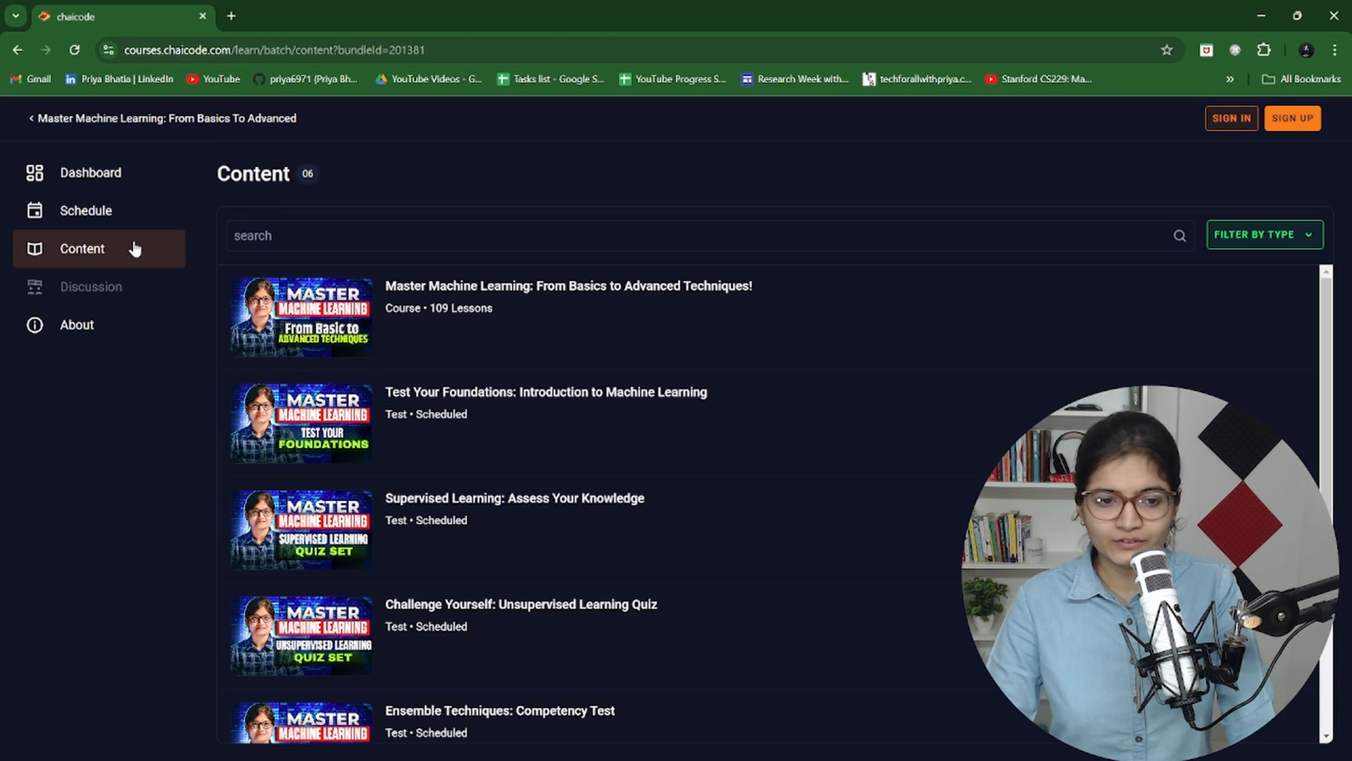
mouse_move(233, 268)
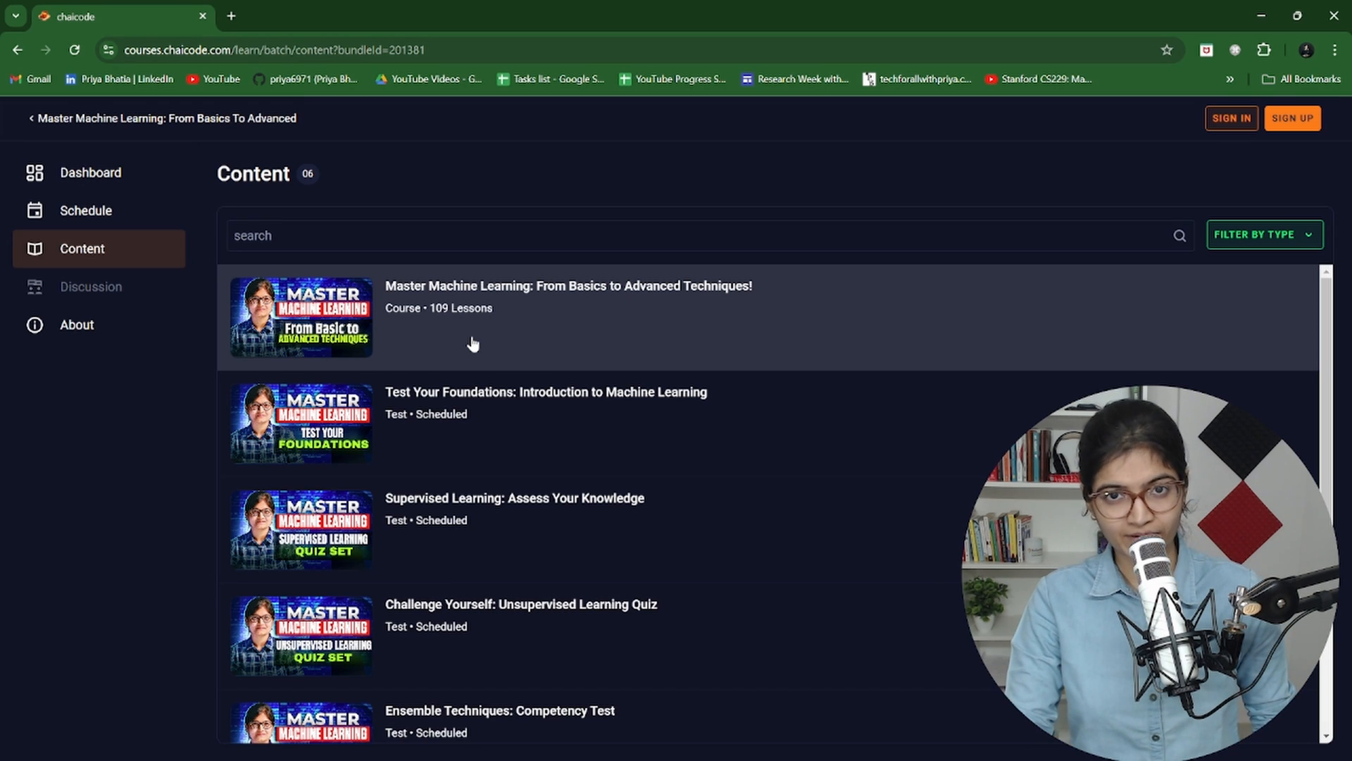
scroll("down", 3)
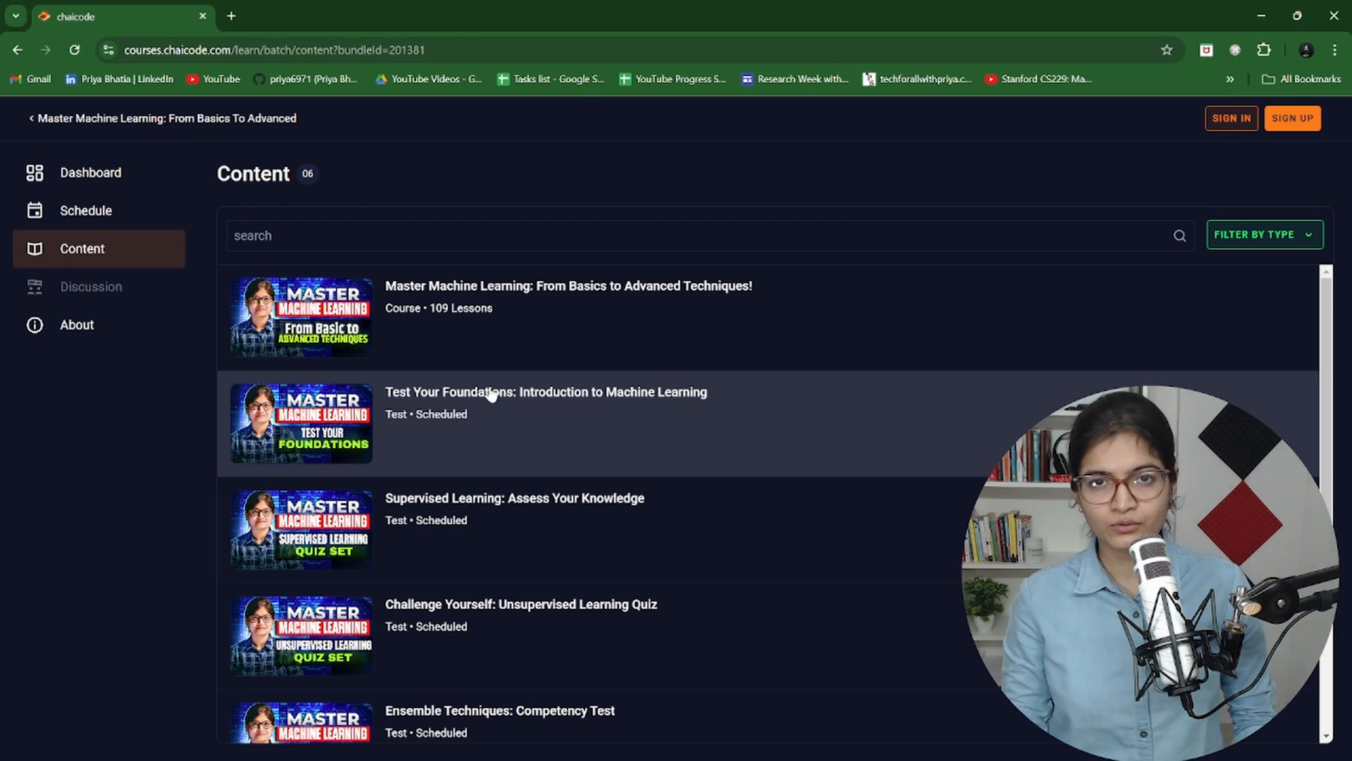
mouse_move(880, 212)
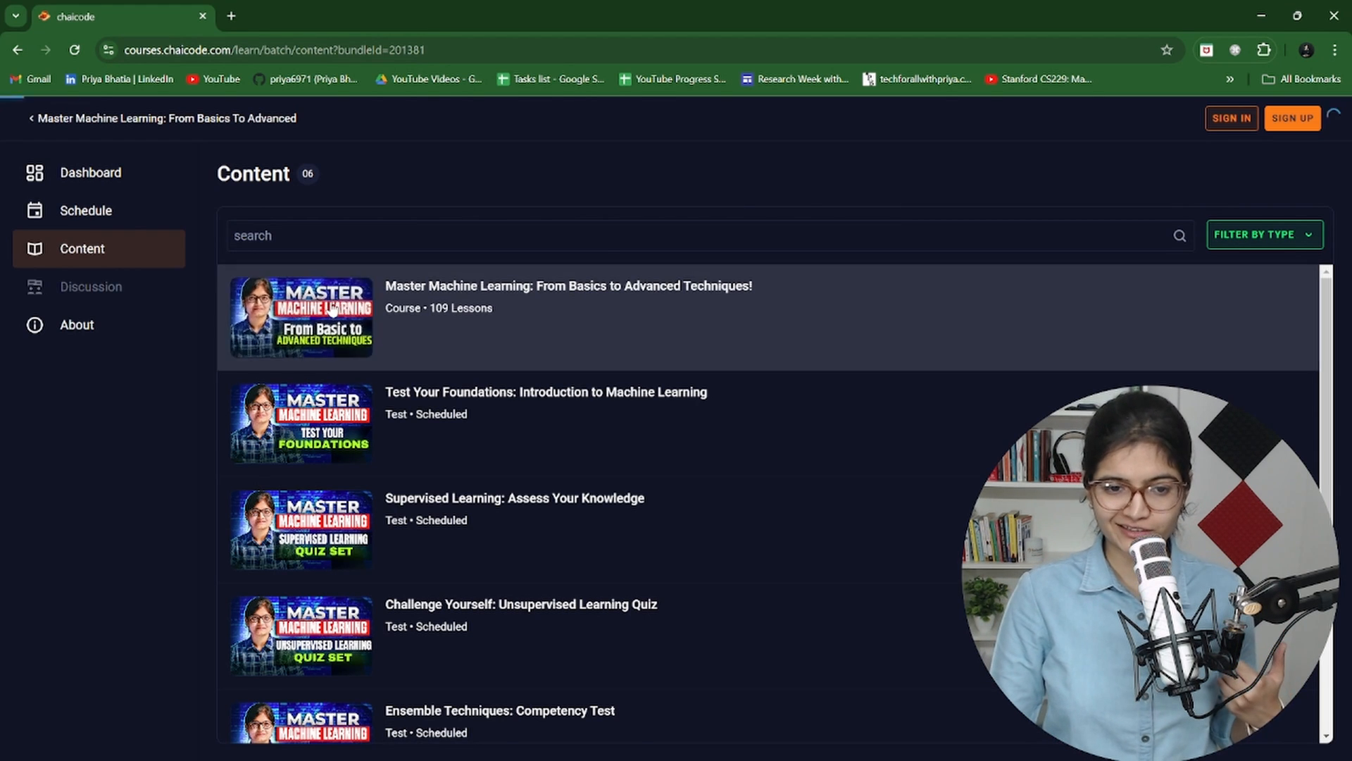
left_click(568, 296)
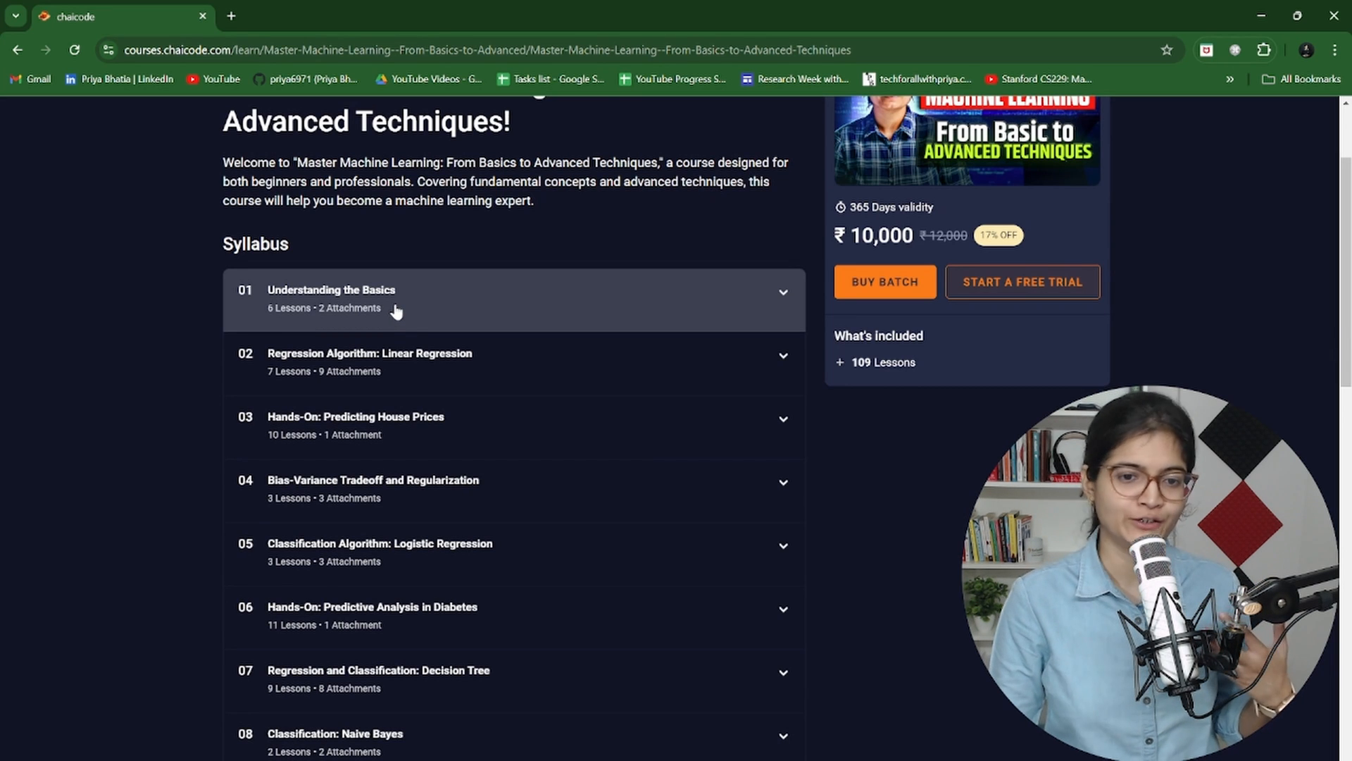
Step: Scroll the syllabus down past the Capstone Project module to the Author and About This Course sections
scroll("down", 3)
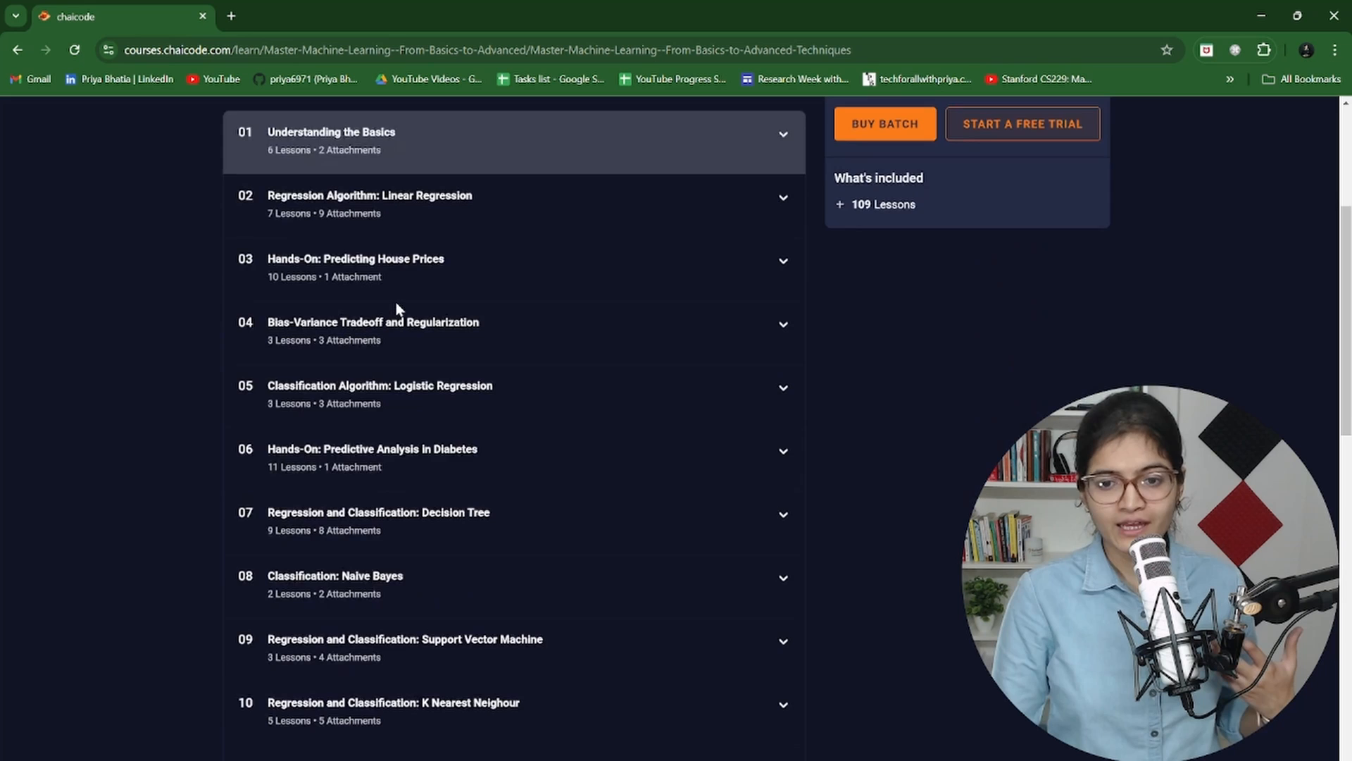
scroll("down", 3)
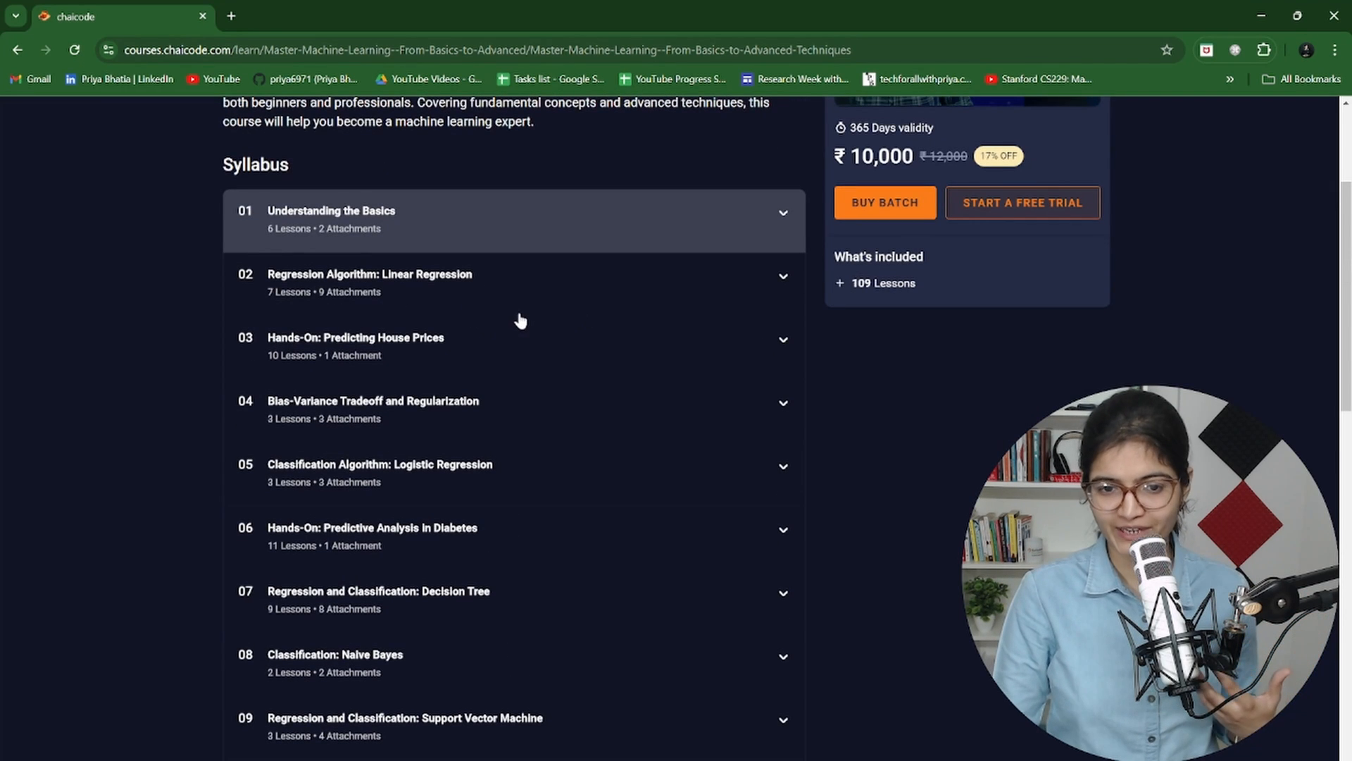
scroll("down", 3)
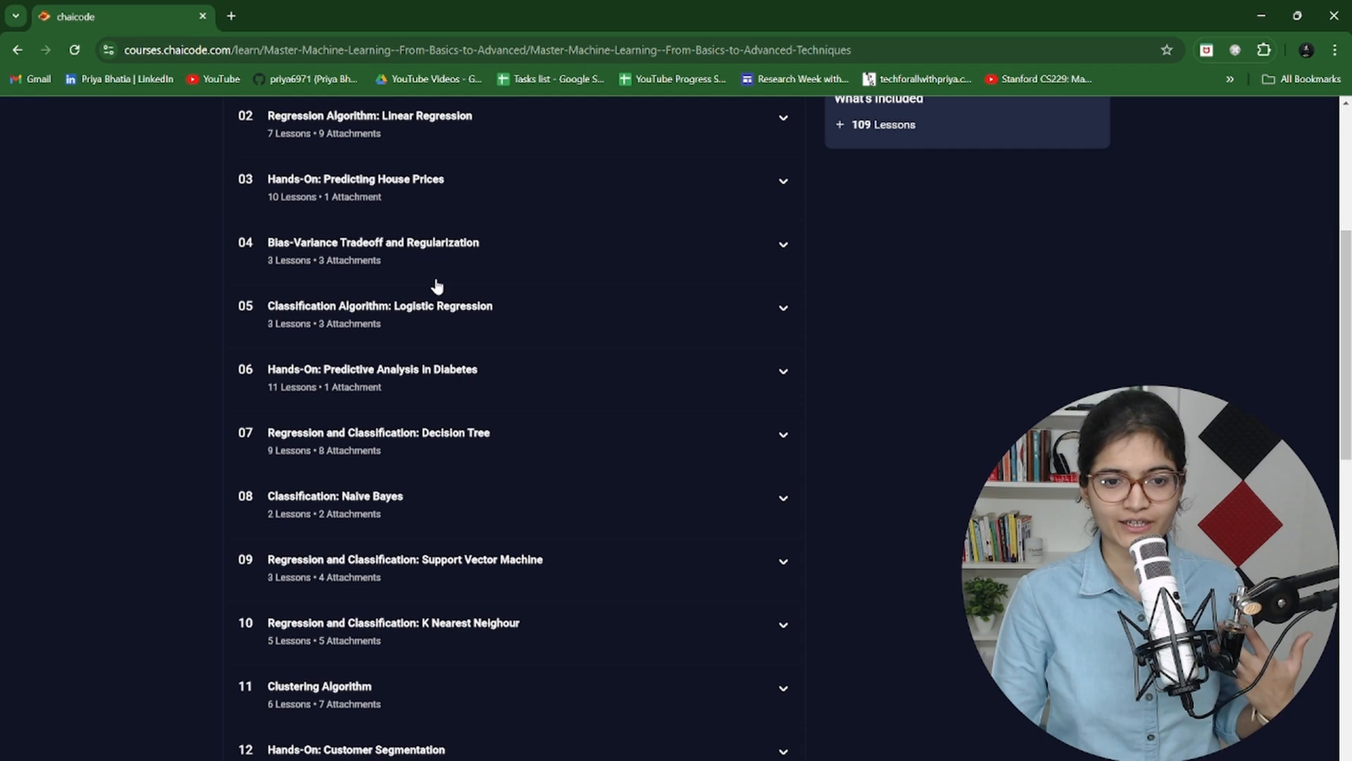
scroll("down", 3)
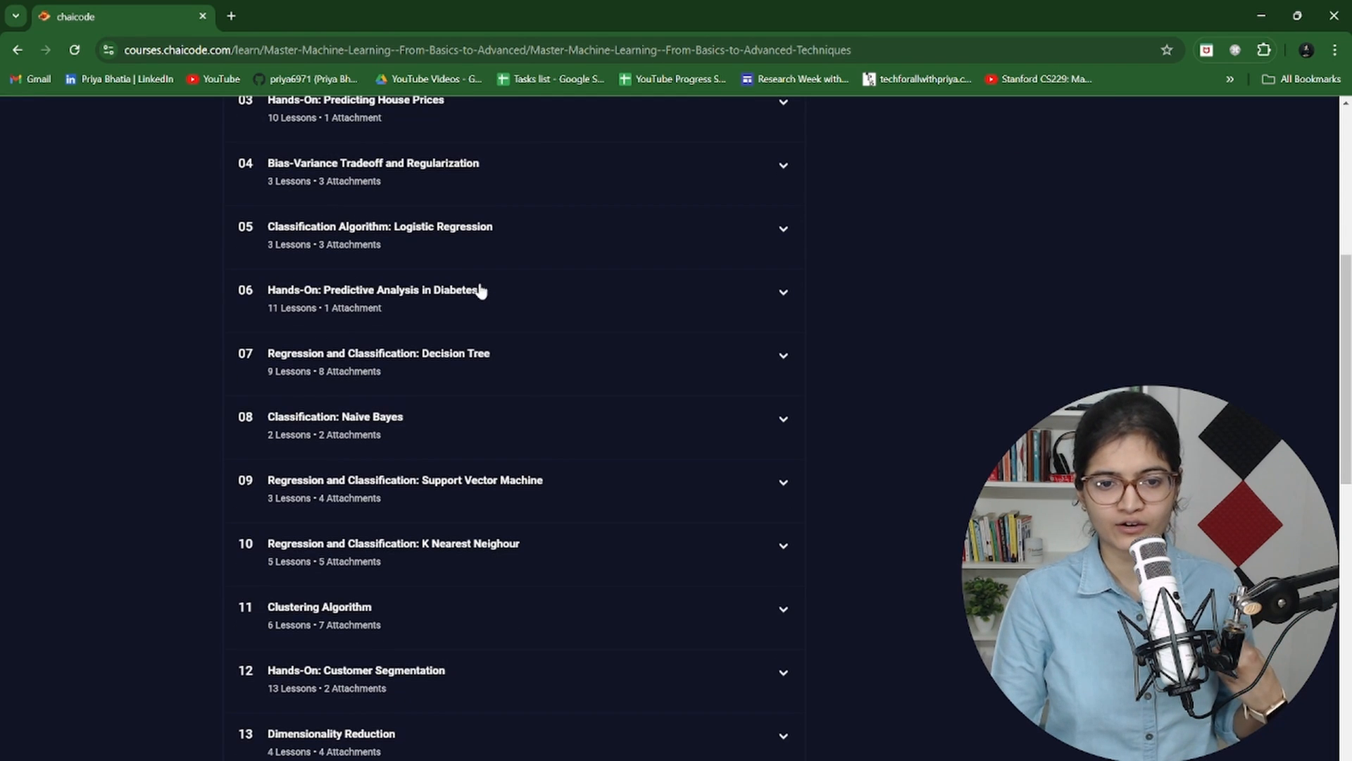
scroll("down", 3)
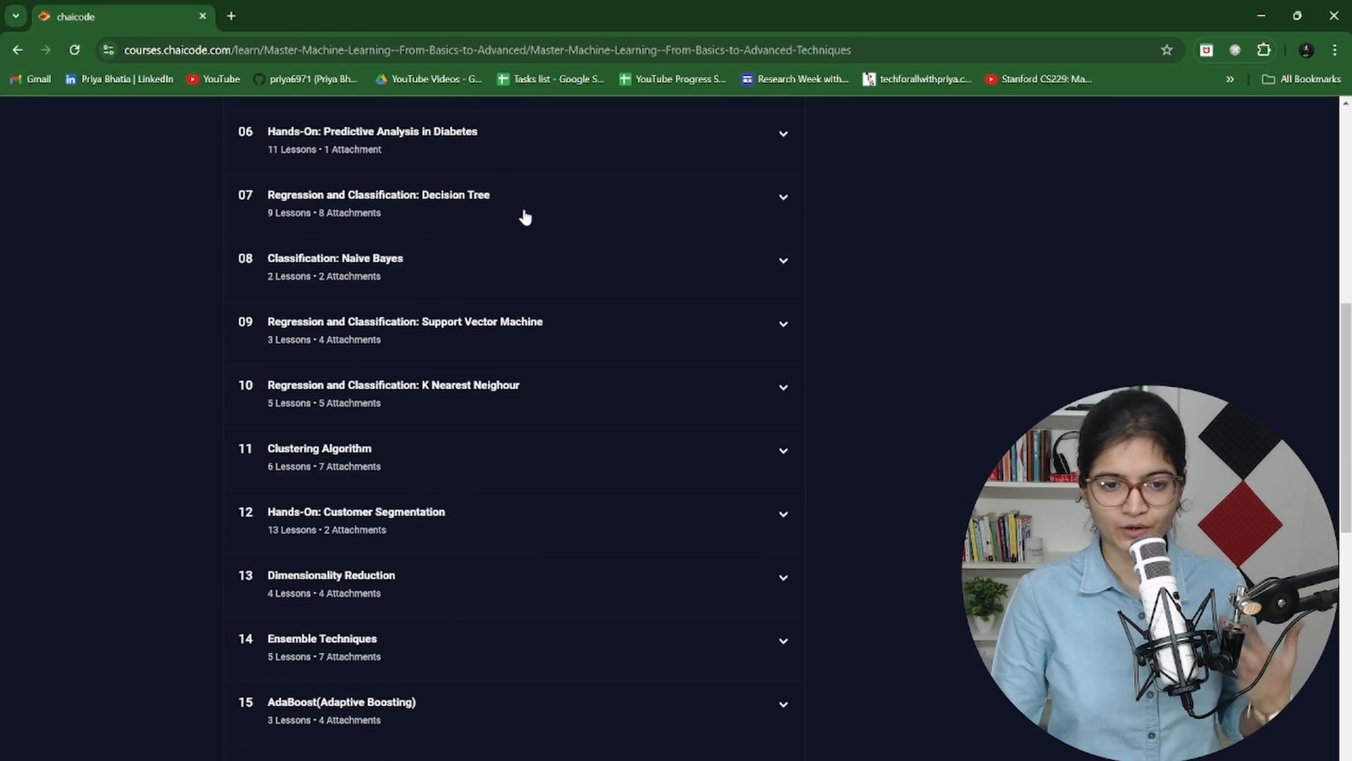
scroll("down", 3)
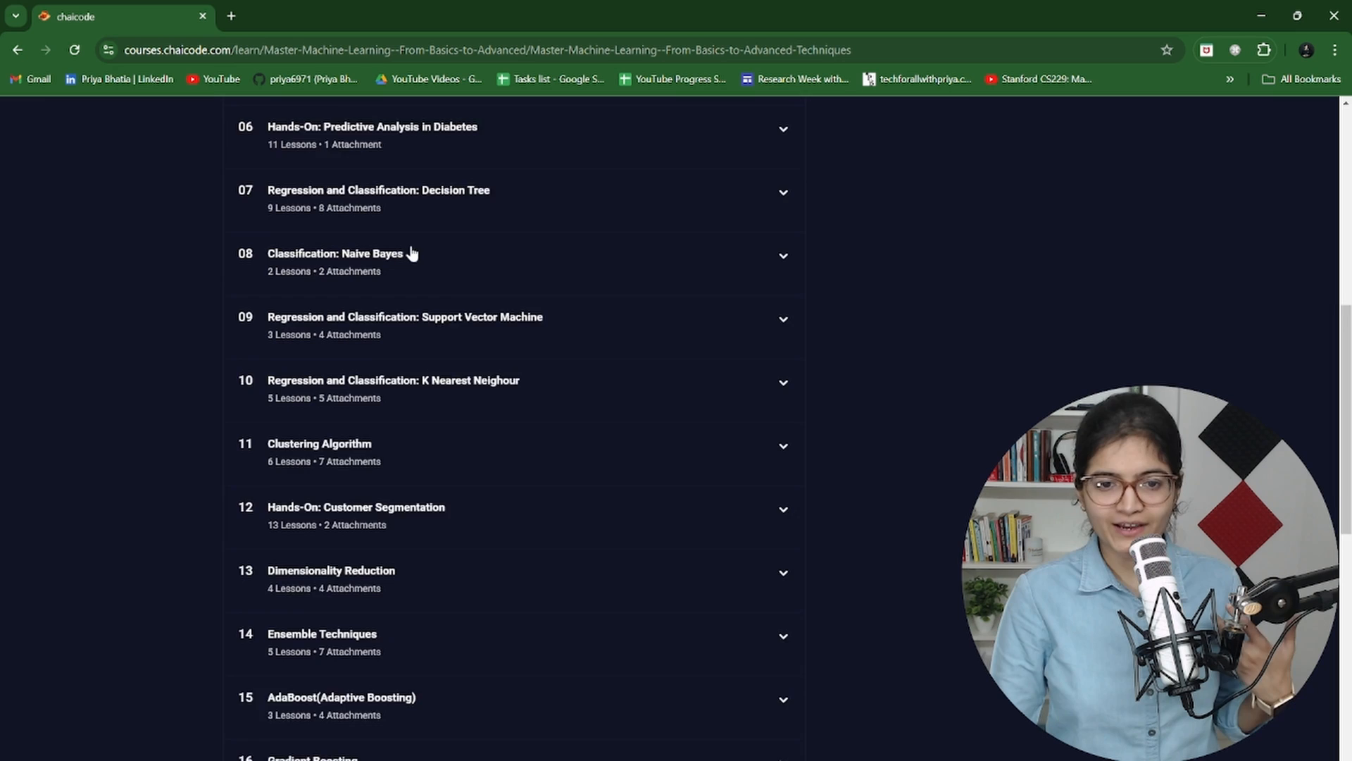
scroll("down", 3)
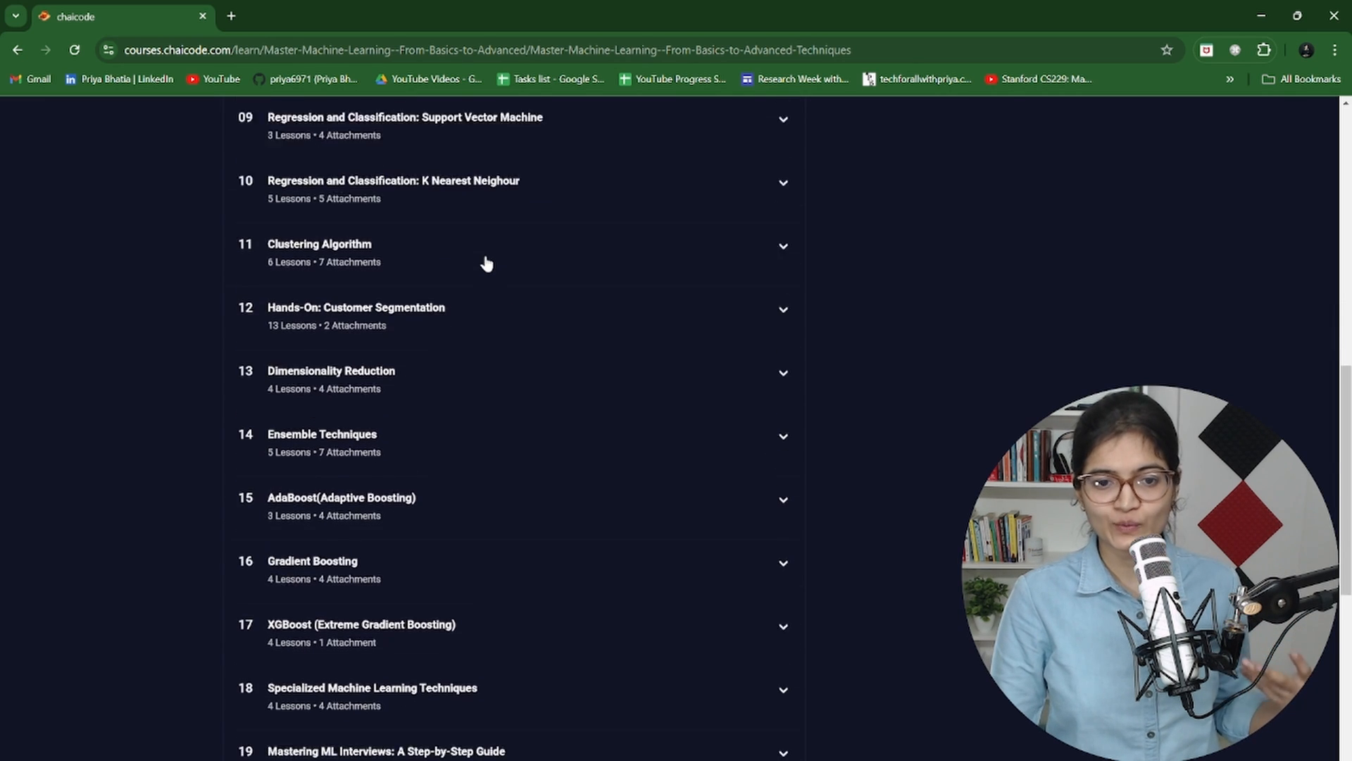
scroll("down", 3)
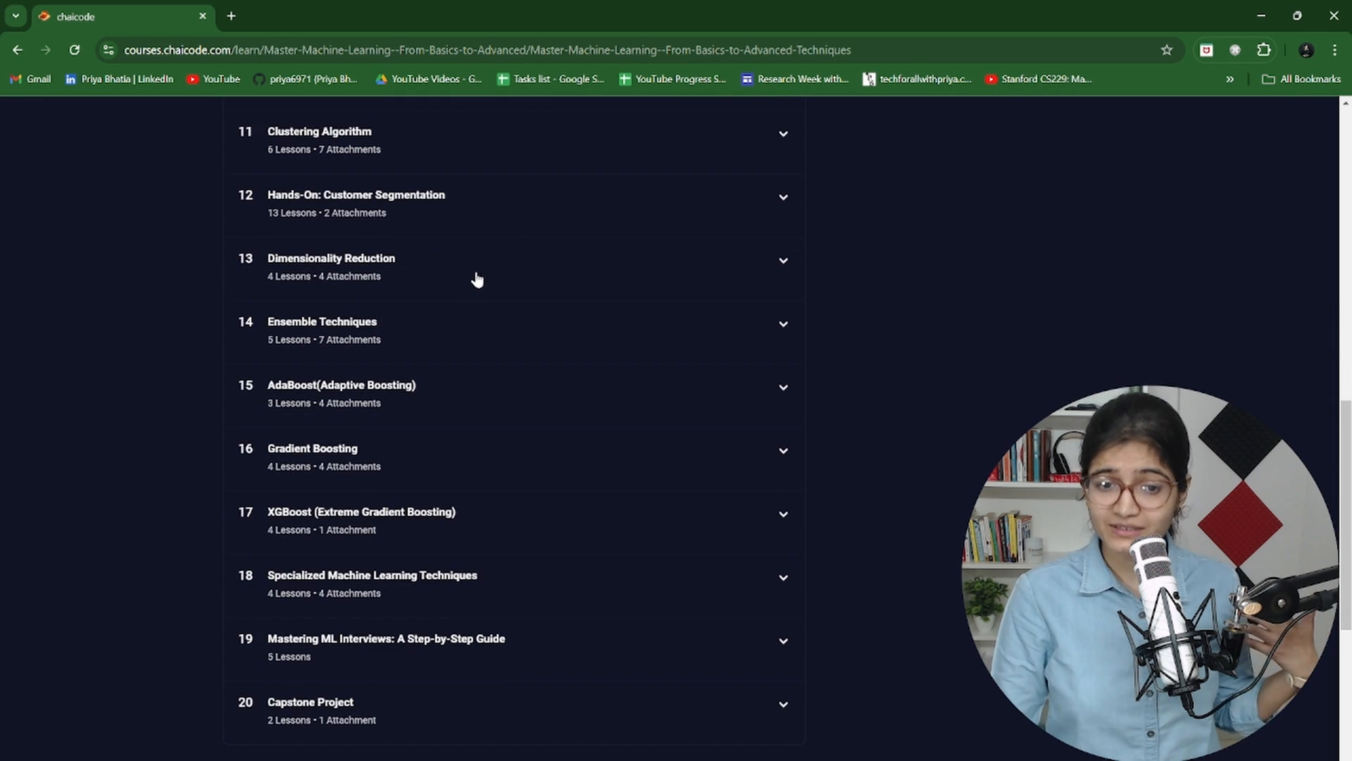
scroll("down", 3)
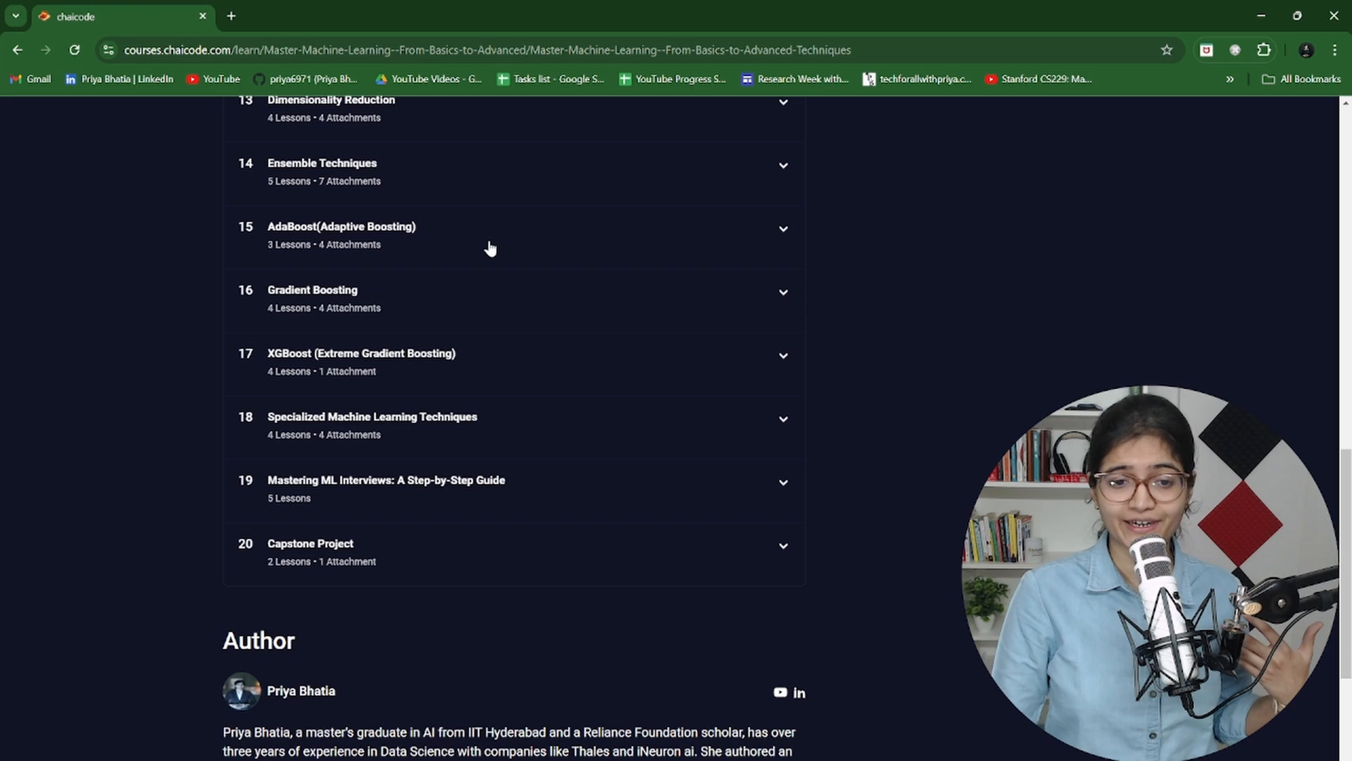
mouse_move(480, 287)
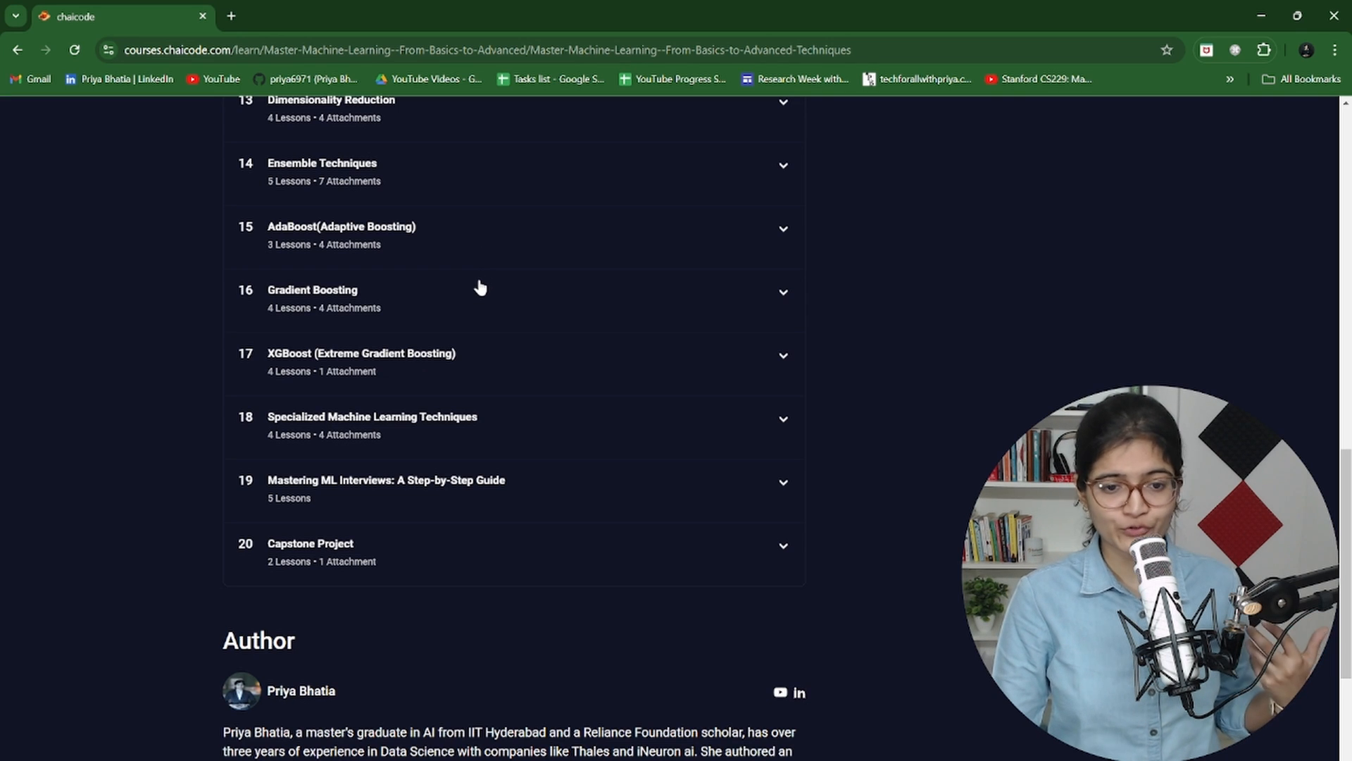
scroll("down", 3)
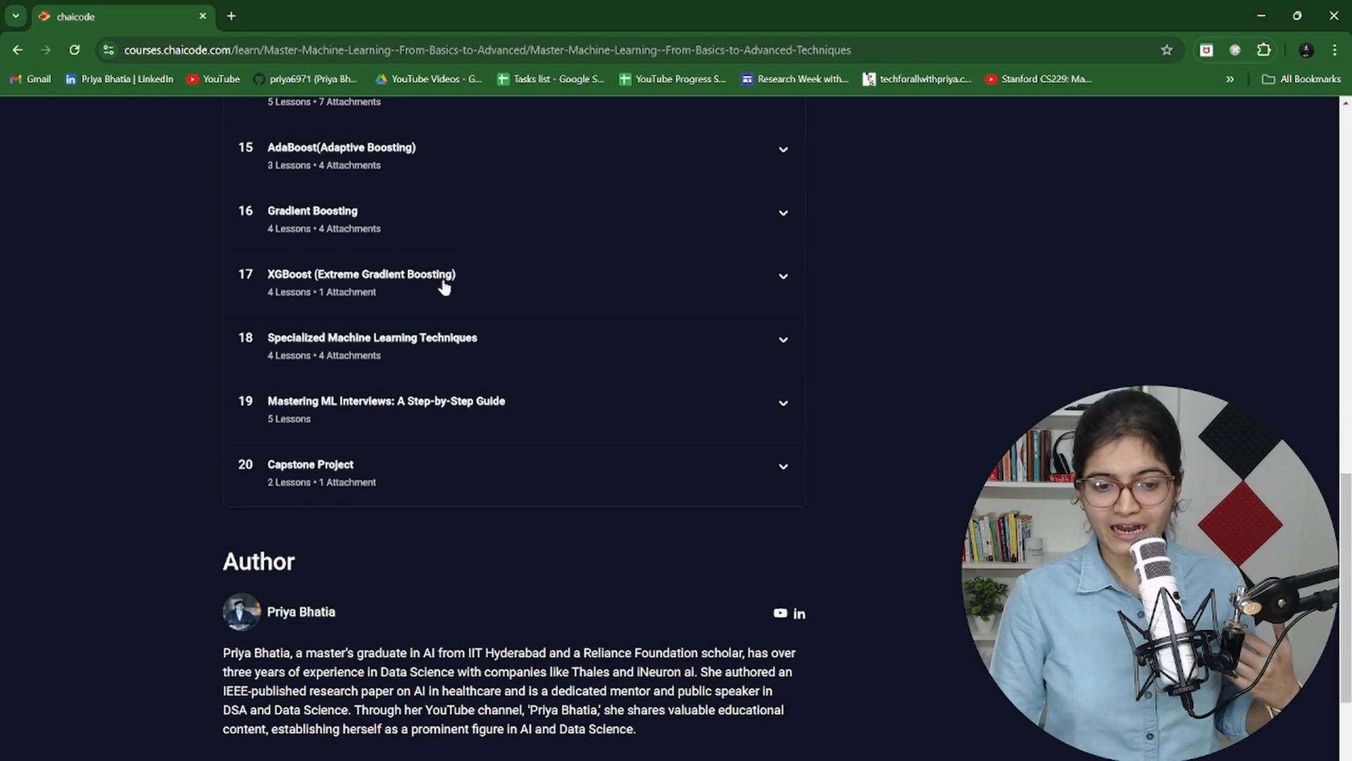
scroll("down", 3)
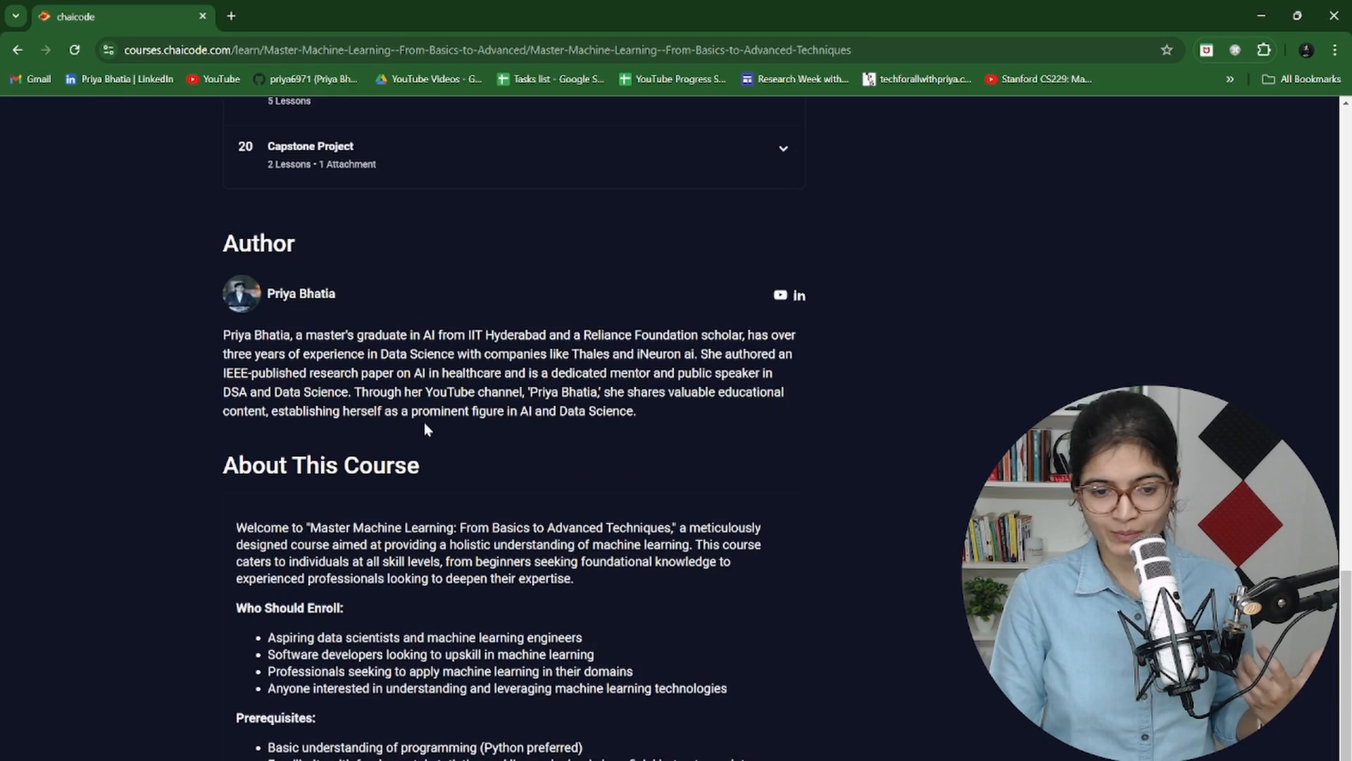
Step: Read the About This Course section before returning to the course overview at ₹10,000, 17% off
scroll("down", 3)
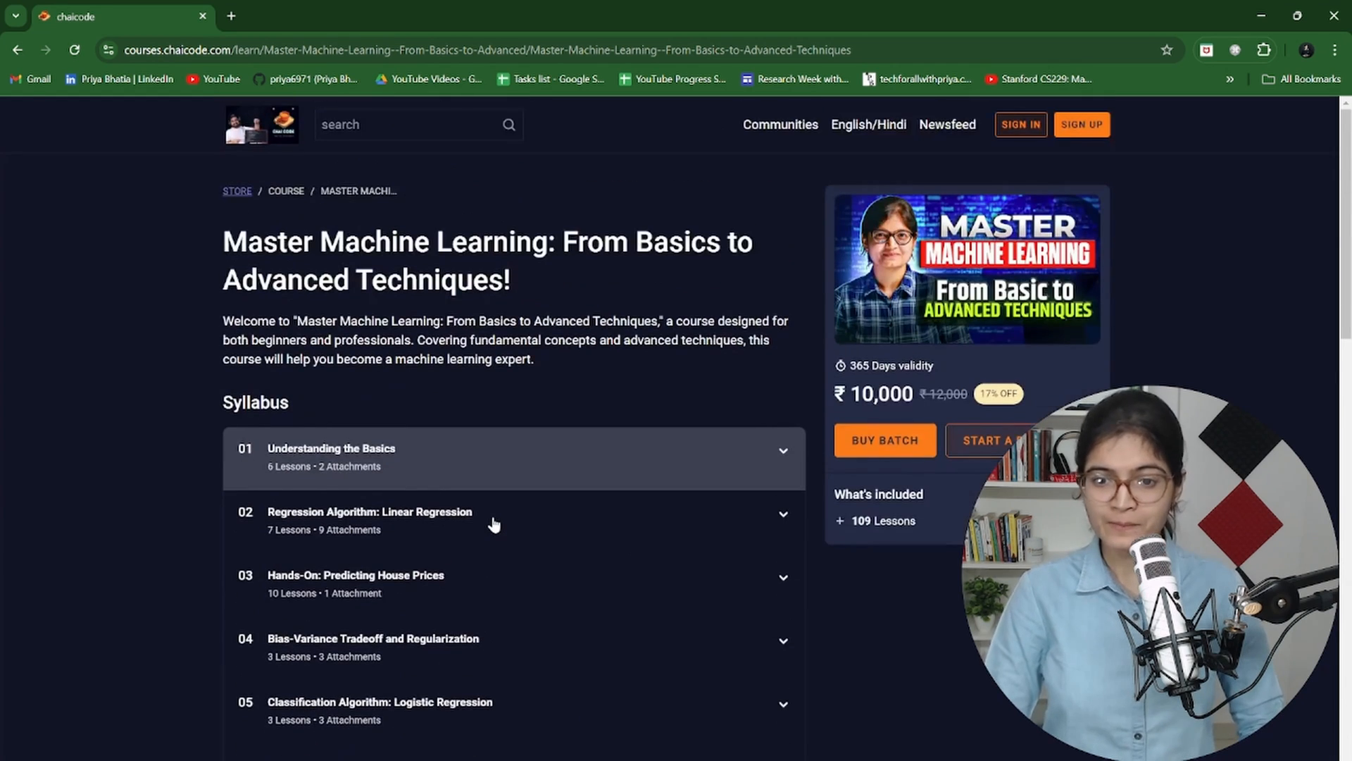
scroll("down", 3)
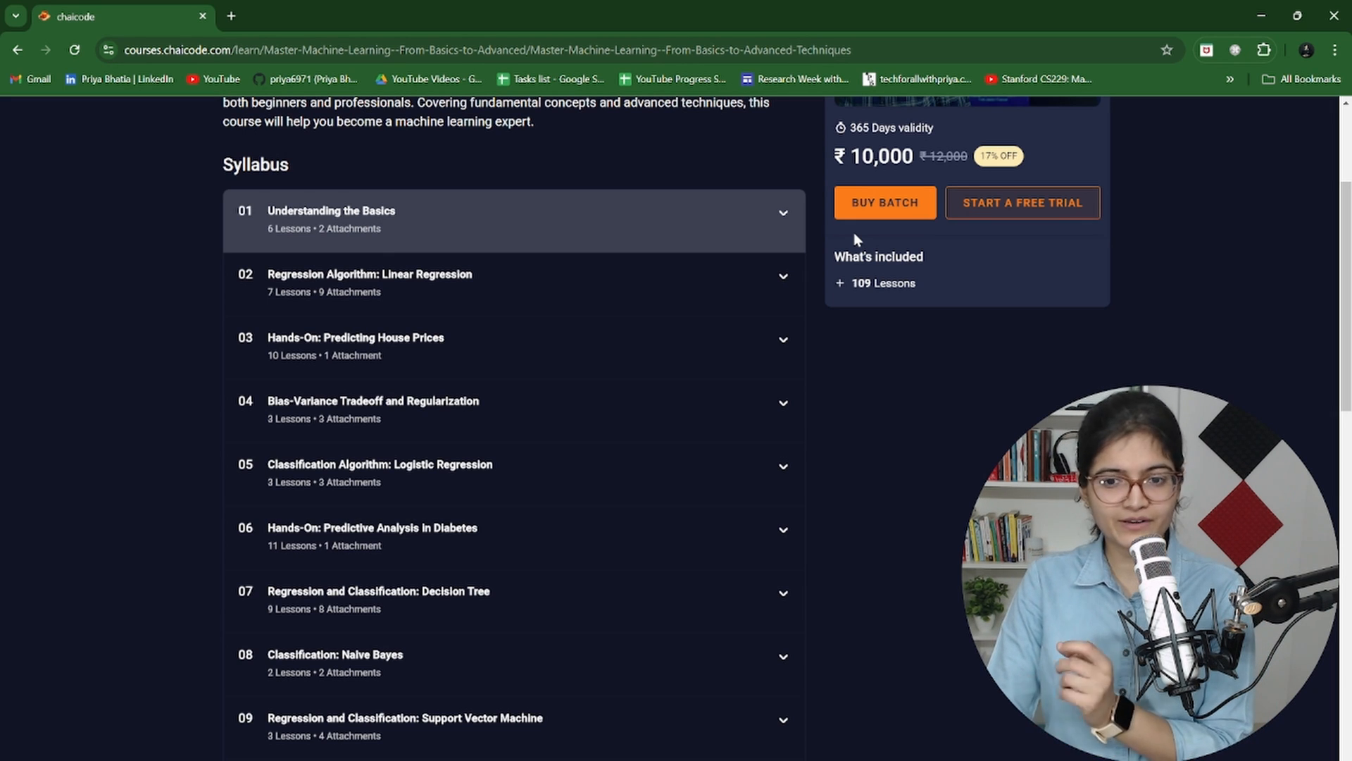
Step: Buy the batch and apply coupon YEAR50, dropping the subtotal to ₹5000
left_click(883, 203)
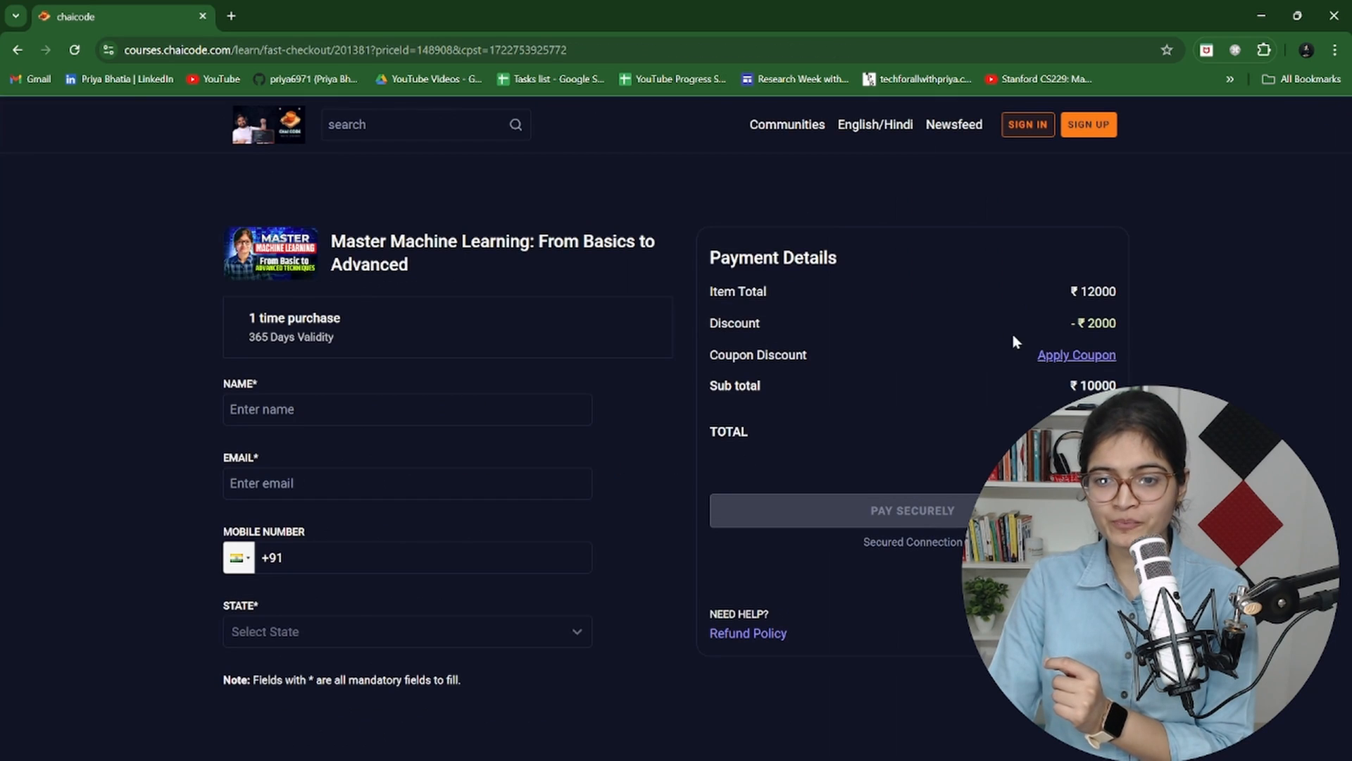
left_click(1076, 355)
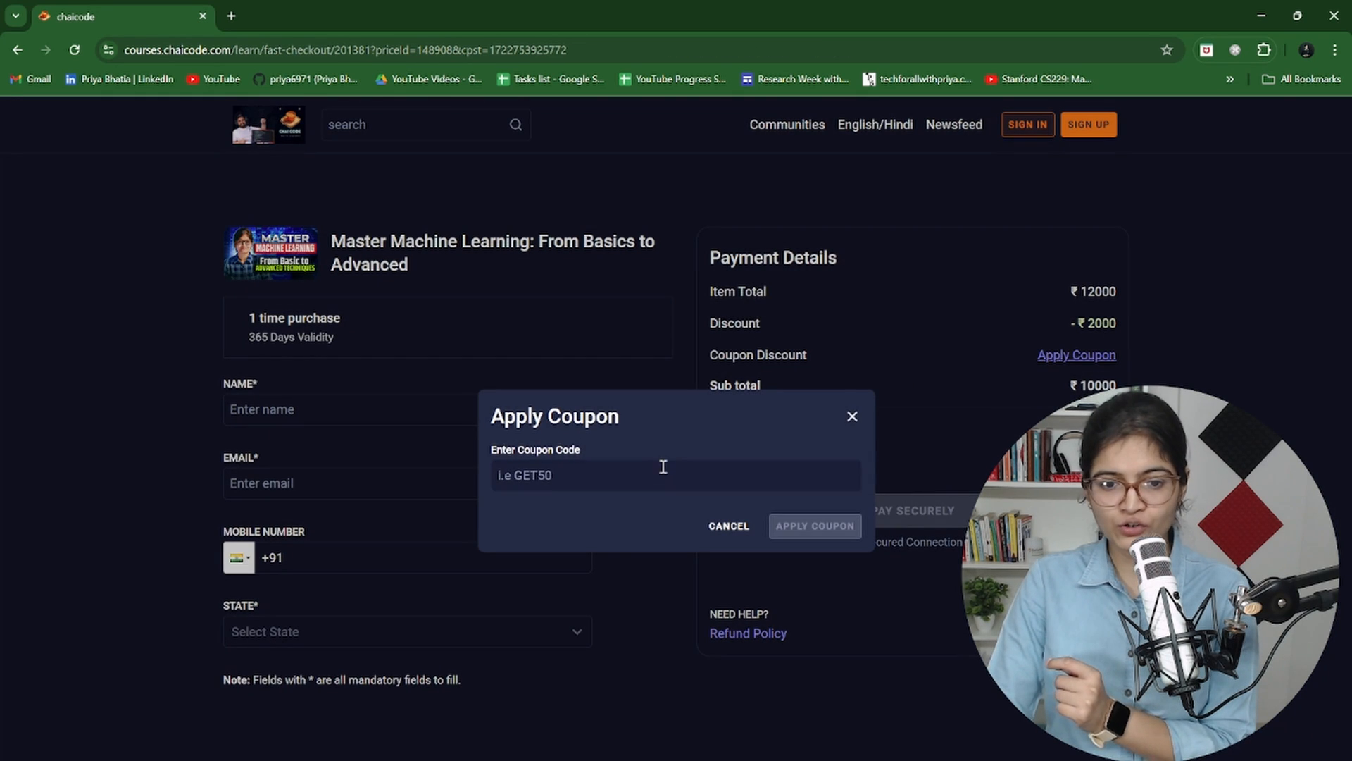
type("YR")
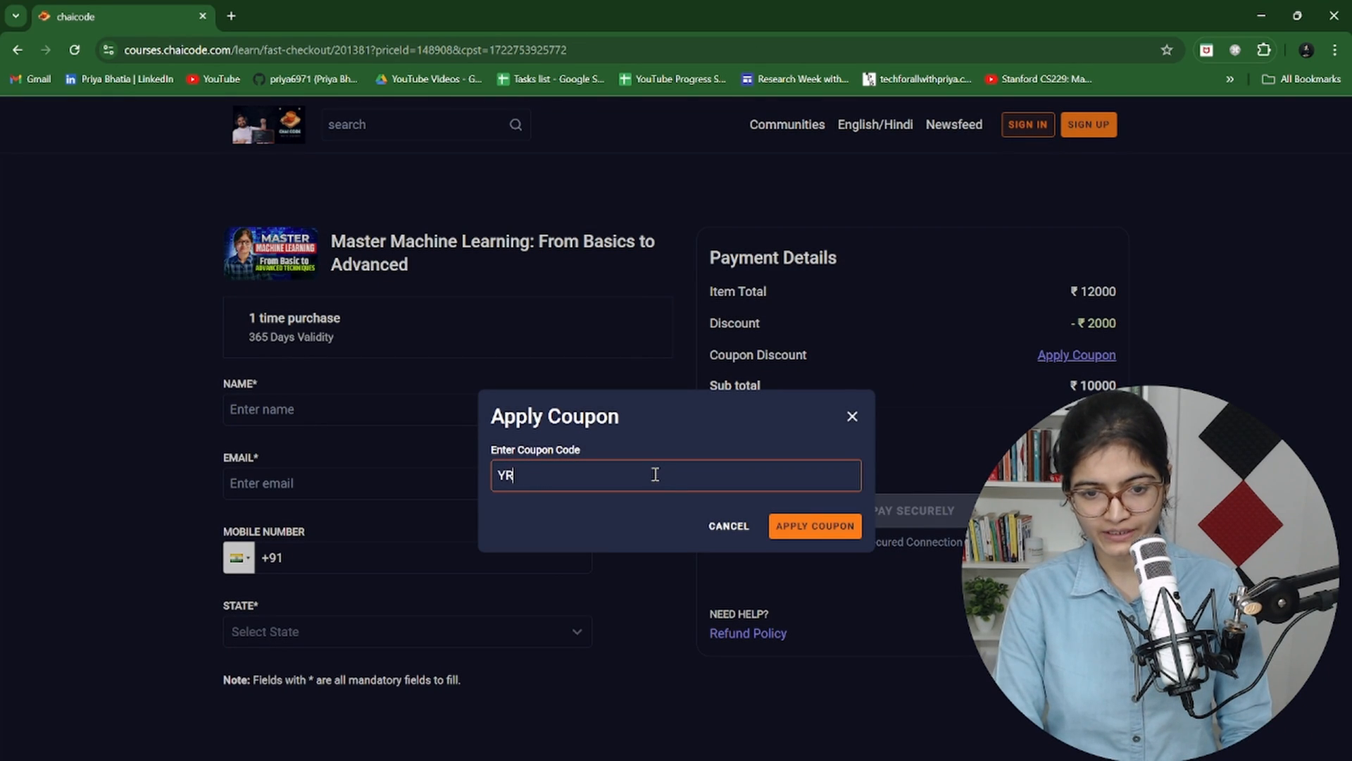
type("EAR50")
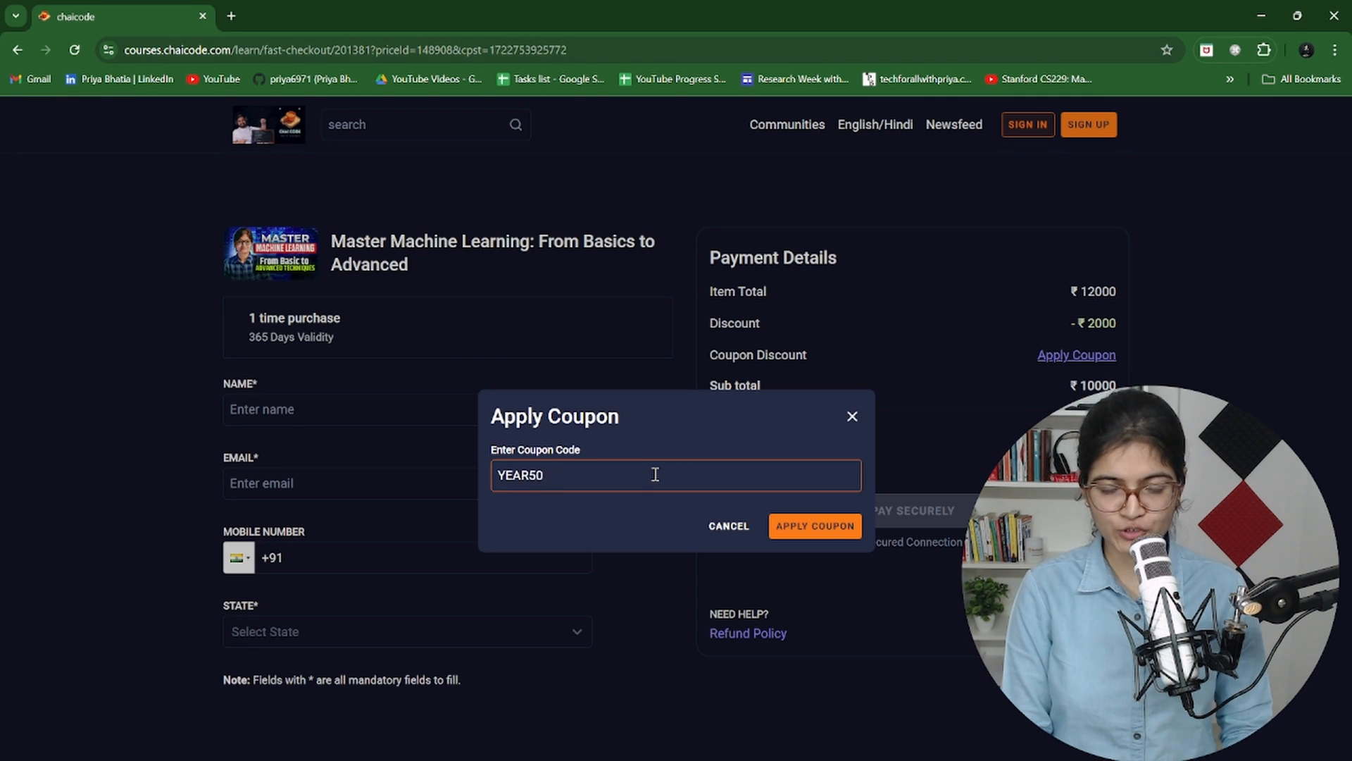
left_click(814, 526)
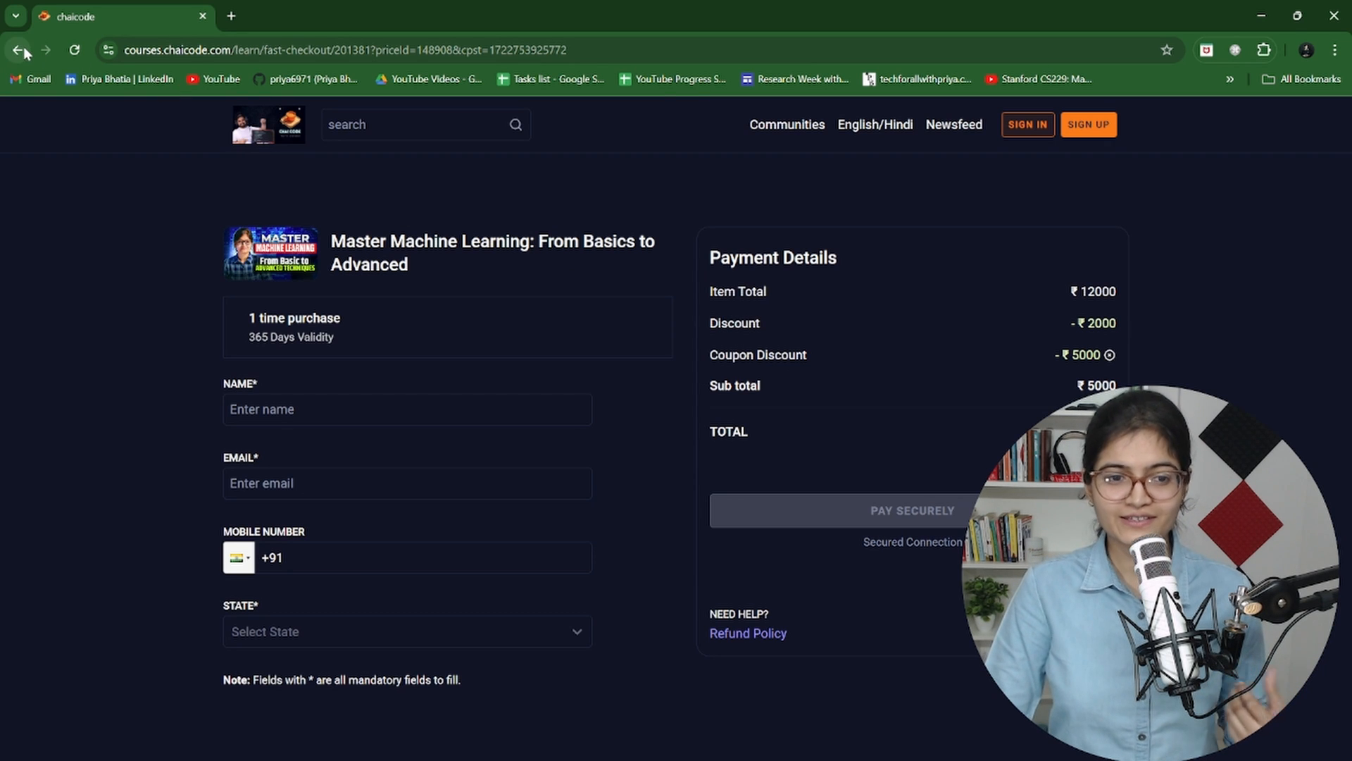
Step: Return to the course page and view module one's lessons in the syllabus
left_click(19, 49)
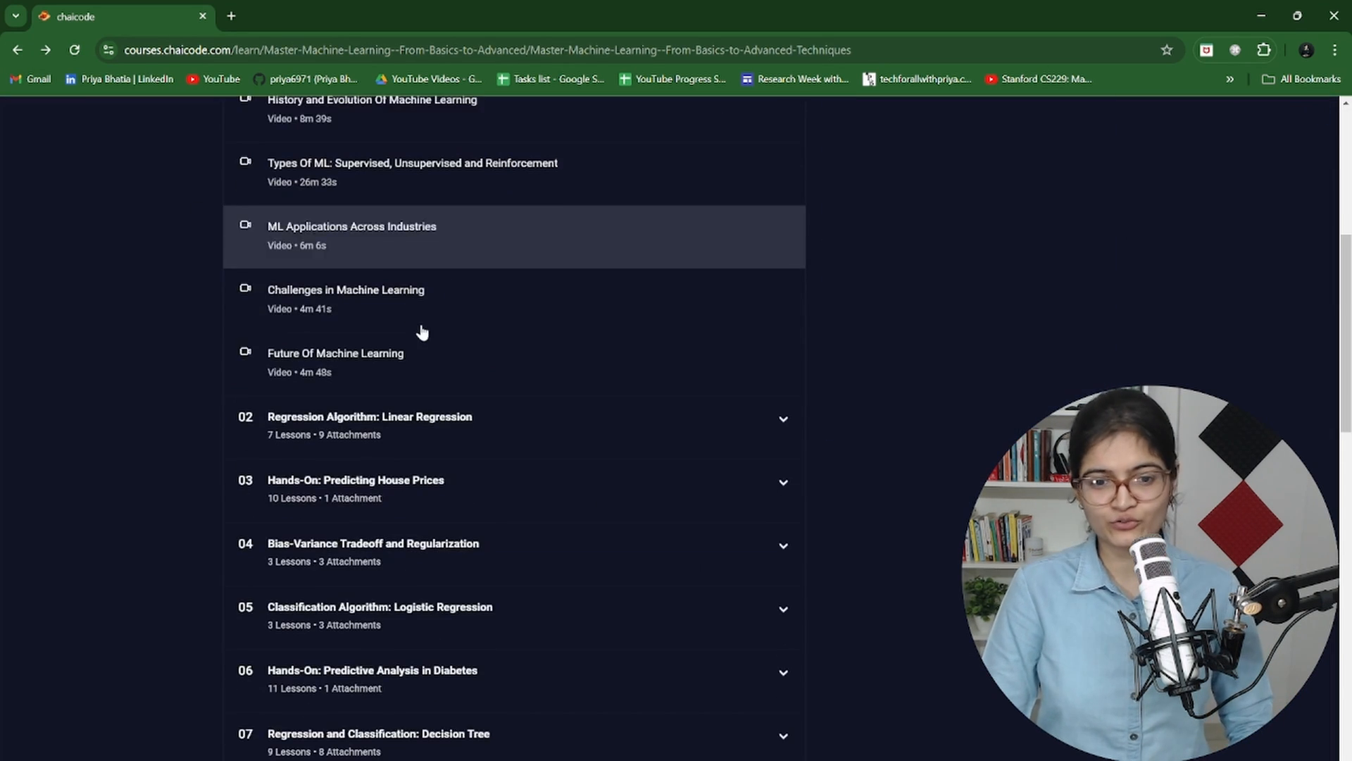
scroll("down", 3)
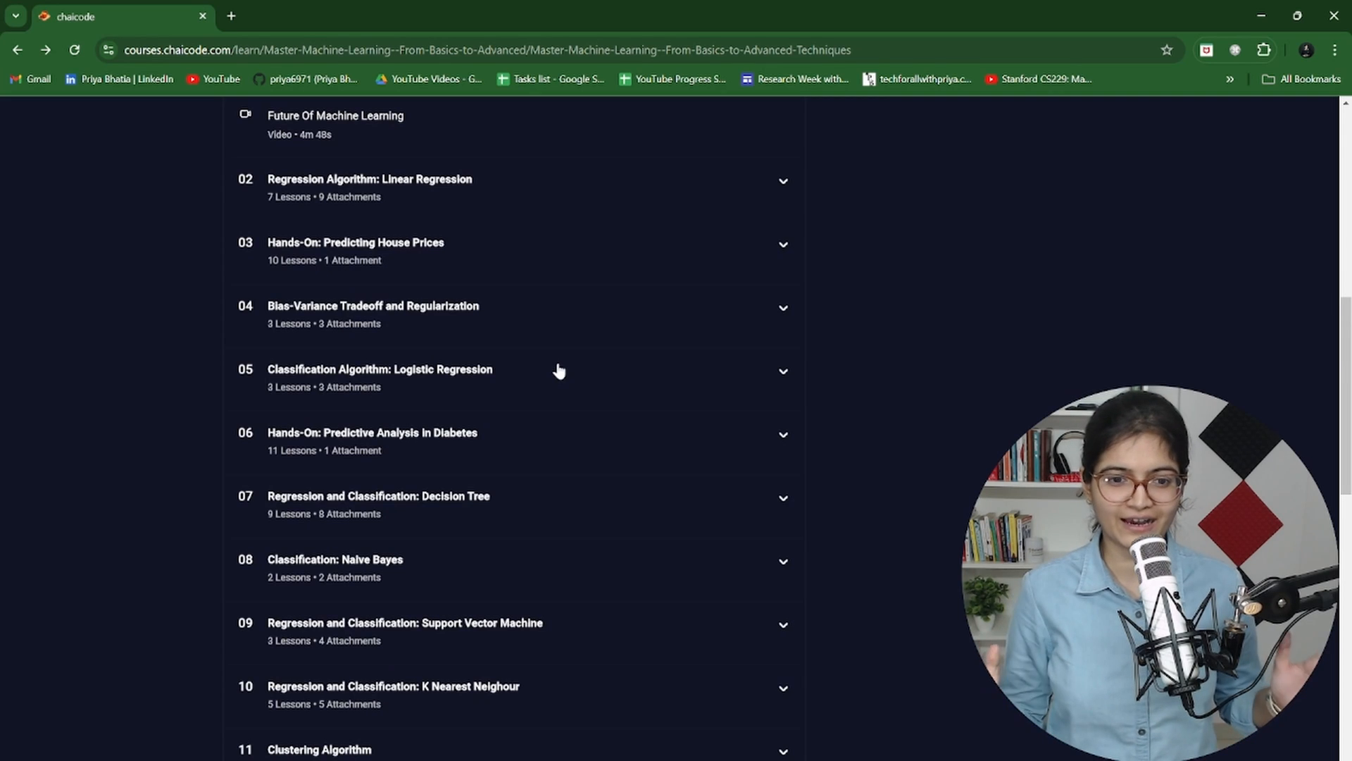